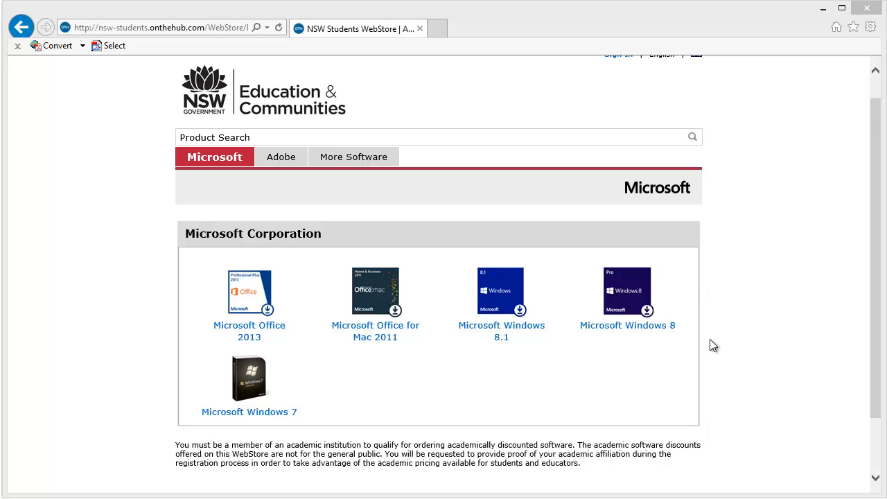
{"action": "mouse_move", "coordinate": [477, 400]}
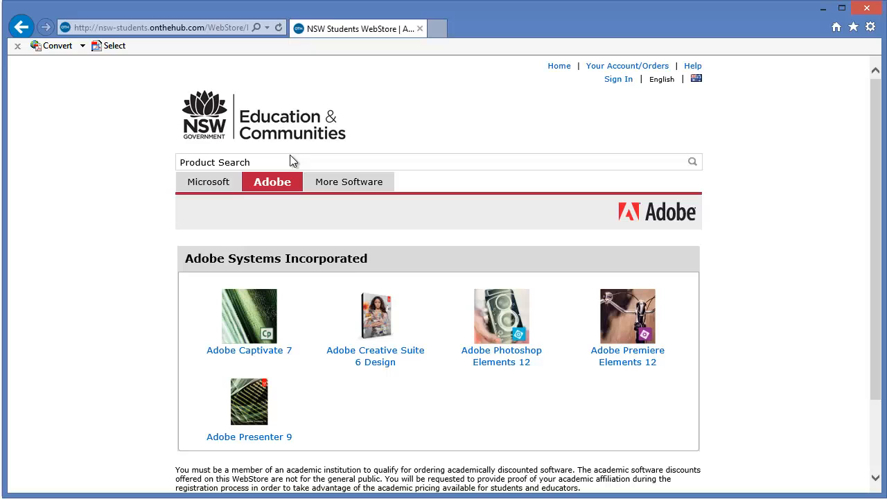
{"action": "mouse_move", "coordinate": [511, 391]}
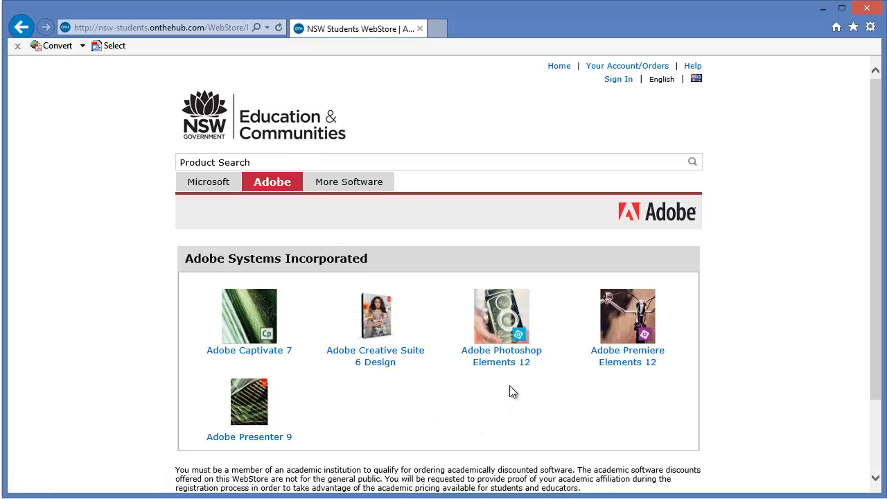
{"action": "mouse_move", "coordinate": [487, 405]}
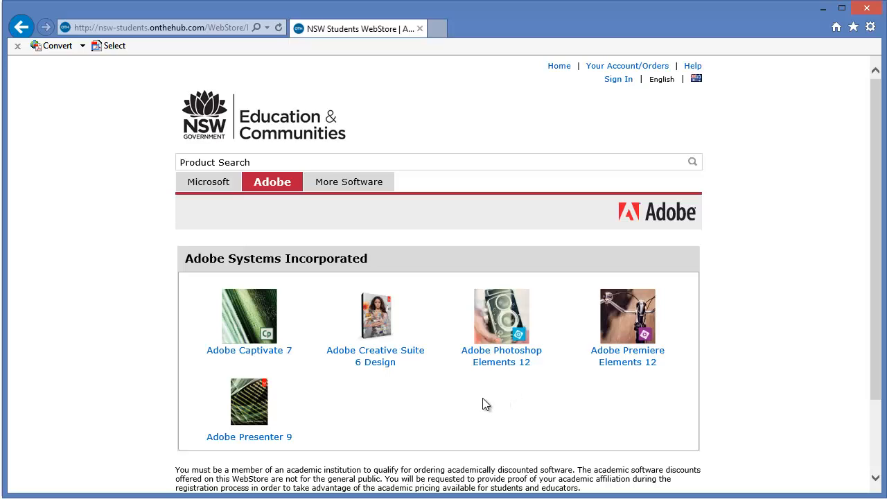
{"action": "mouse_move", "coordinate": [498, 411]}
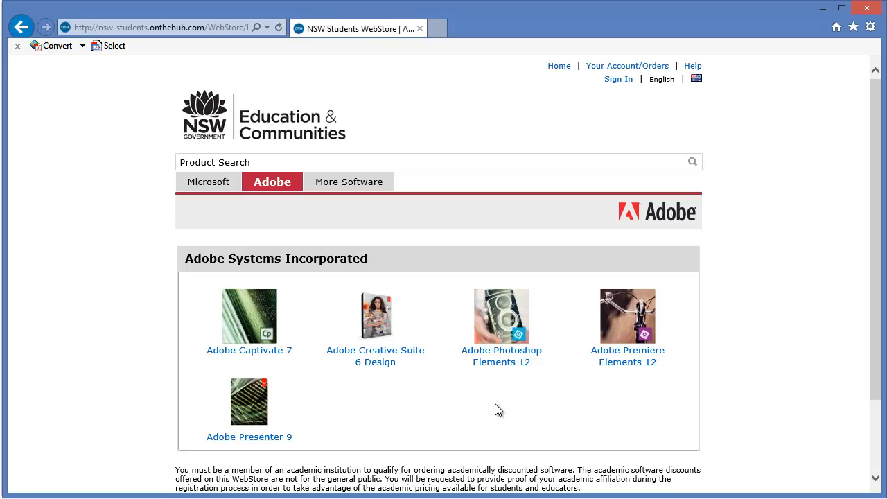
{"action": "mouse_move", "coordinate": [481, 419]}
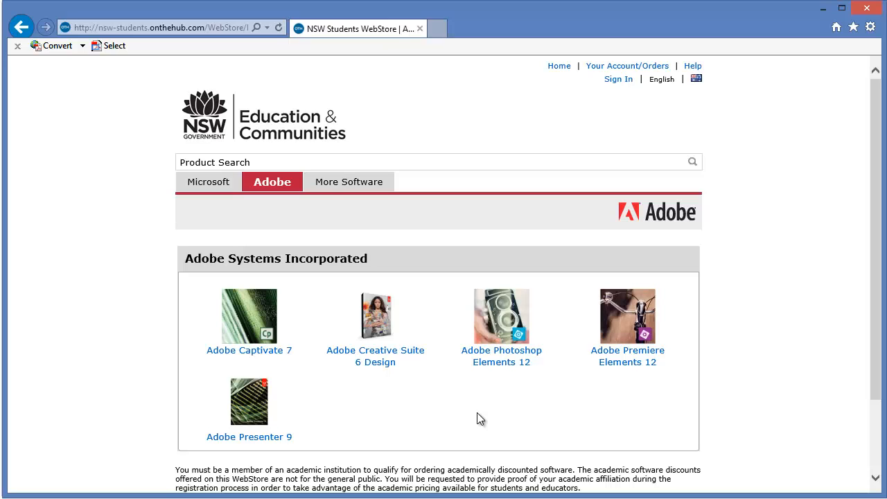
{"action": "mouse_move", "coordinate": [483, 418]}
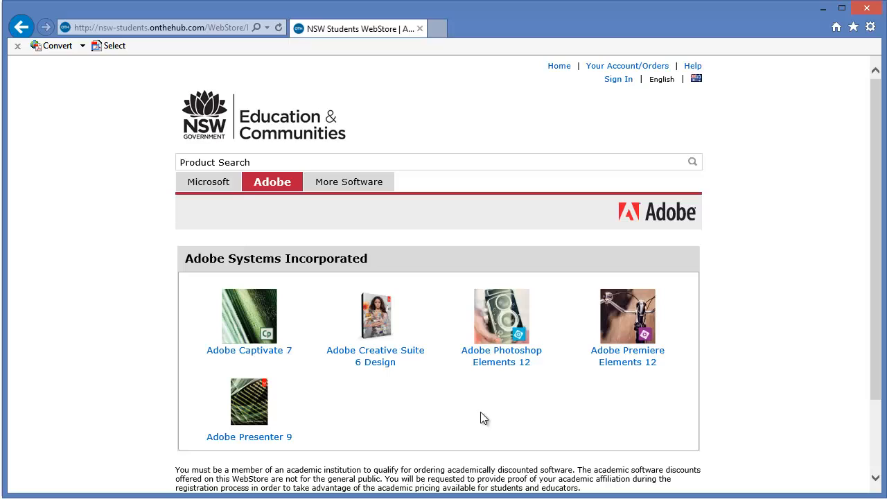
{"action": "mouse_move", "coordinate": [471, 413]}
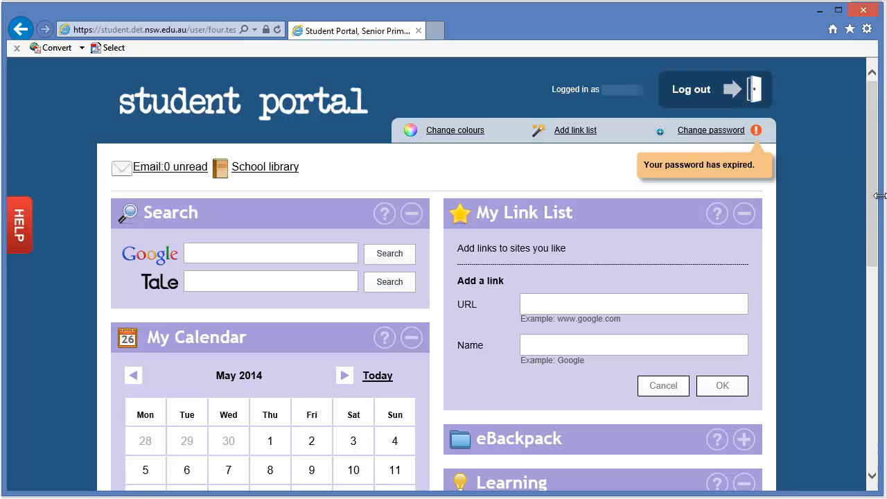
{"action": "mouse_move", "coordinate": [879, 164]}
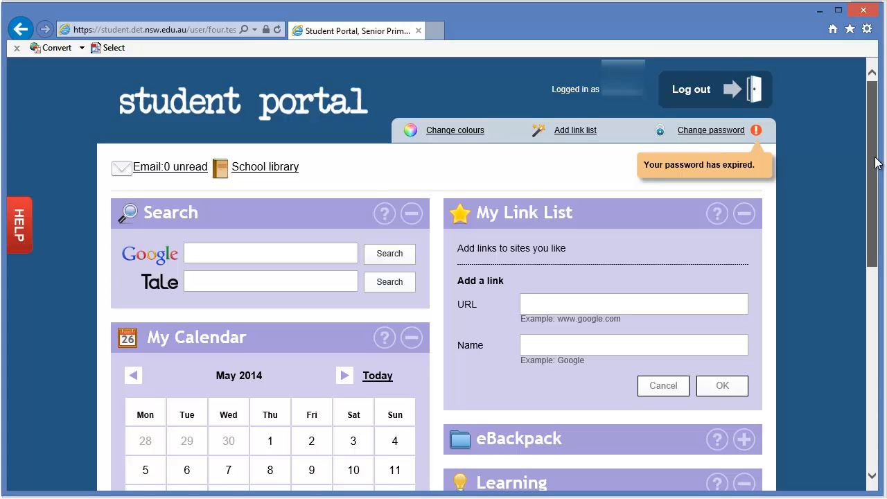
Step: Scroll the Student Portal down to the Learning panel with the Adobe DEC software download link
{"action": "scroll", "scroll_direction": "down", "scroll_amount": 3}
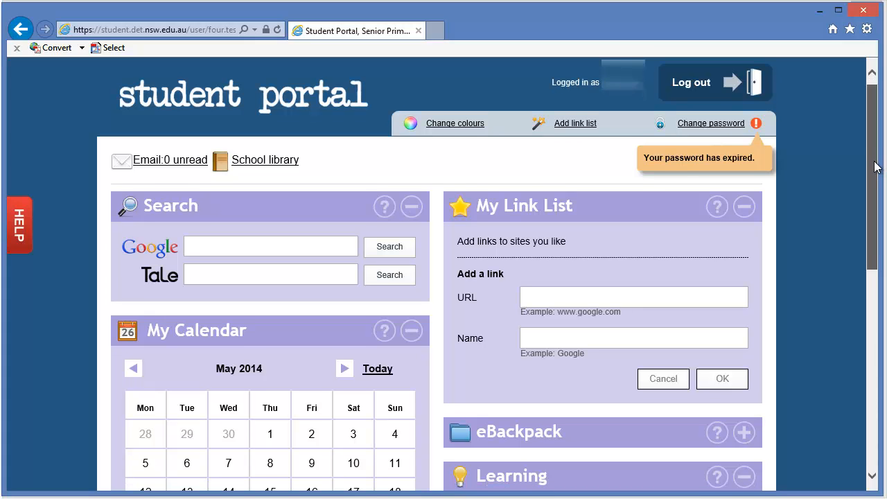
{"action": "scroll", "scroll_direction": "down", "scroll_amount": 3}
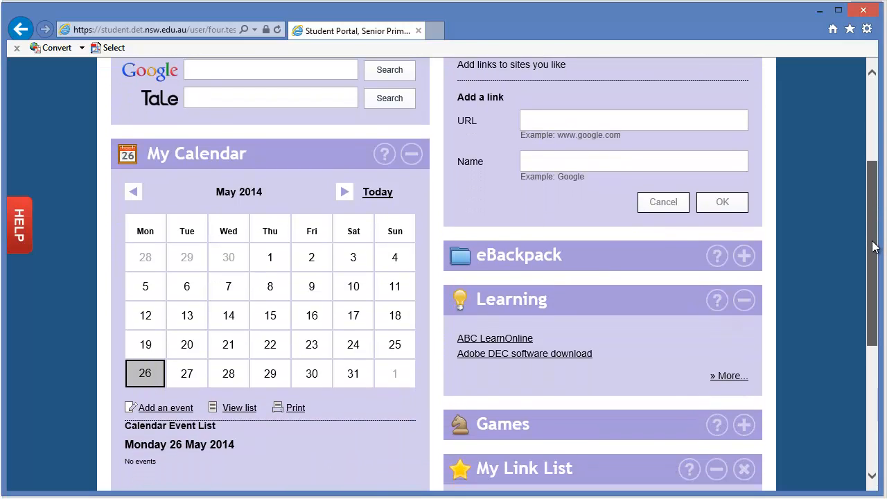
{"action": "scroll", "scroll_direction": "down", "scroll_amount": 3}
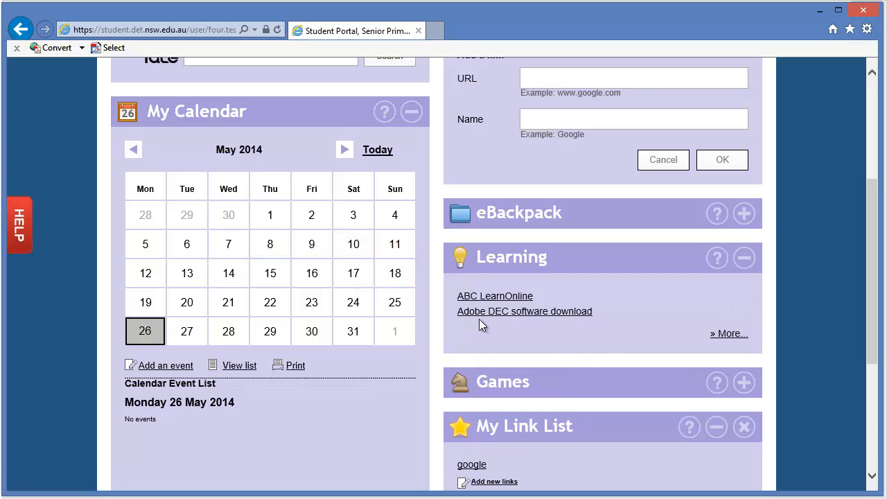
{"action": "mouse_move", "coordinate": [477, 321]}
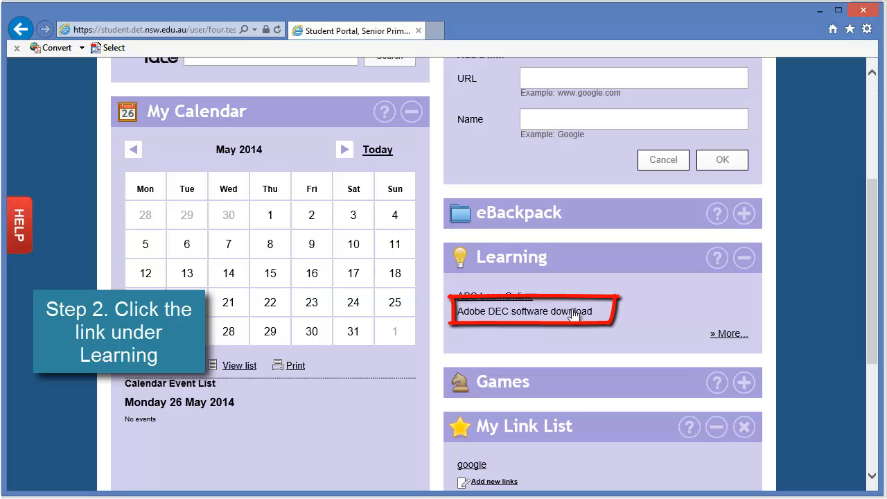
Step: Follow the Adobe DEC software download link and highlight who is eligible to download software
{"action": "left_click", "coordinate": [527, 310]}
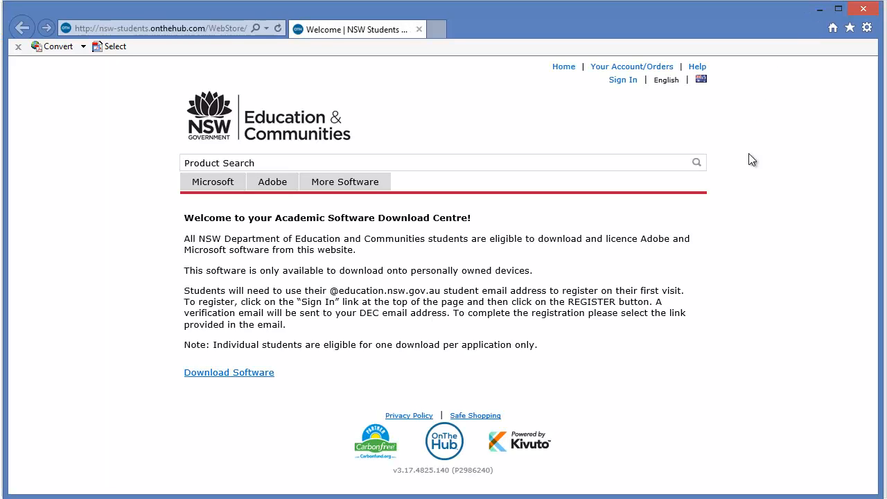
{"action": "mouse_move", "coordinate": [723, 264]}
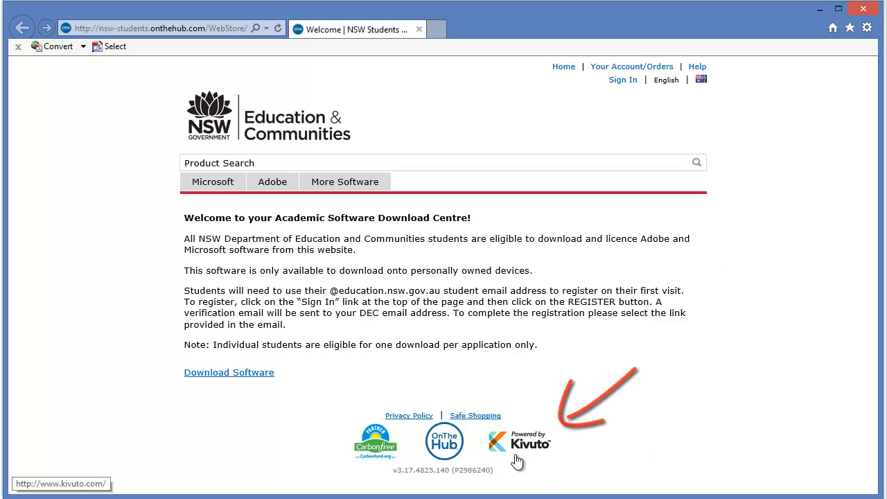
{"action": "mouse_move", "coordinate": [344, 211]}
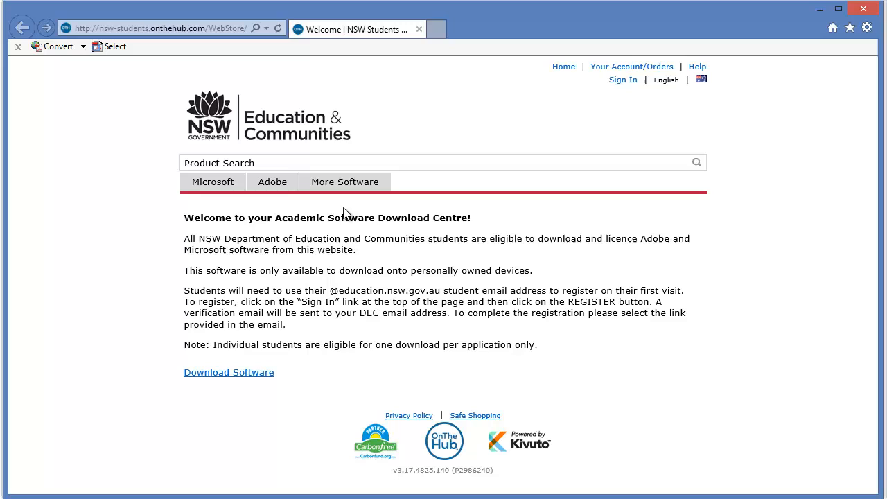
{"action": "mouse_move", "coordinate": [387, 261]}
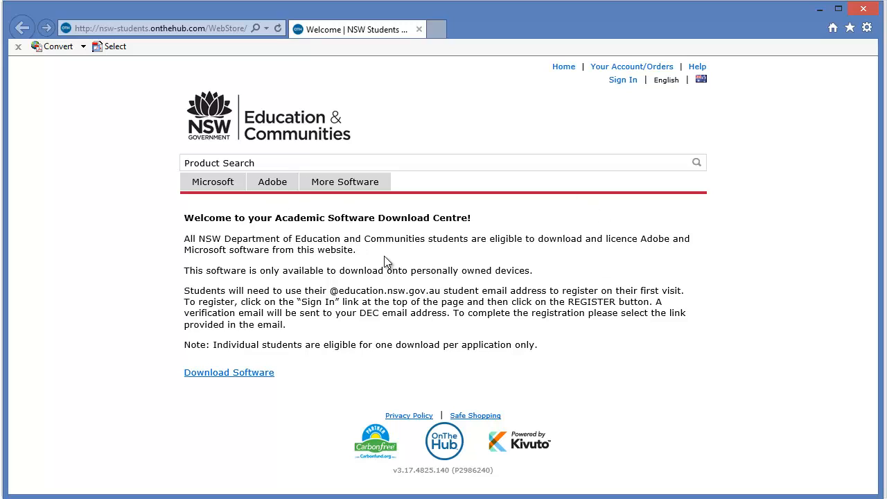
{"action": "mouse_move", "coordinate": [186, 241]}
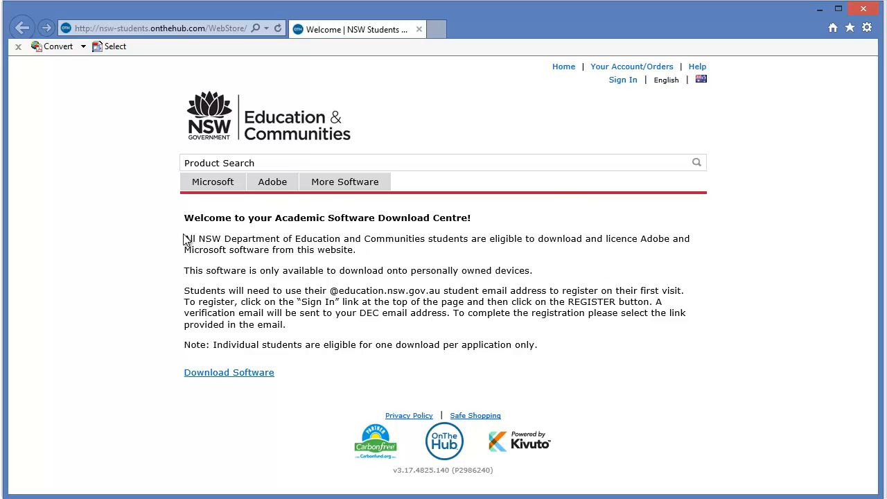
{"action": "left_click_drag", "start_coordinate": [185, 238], "coordinate": [428, 239]}
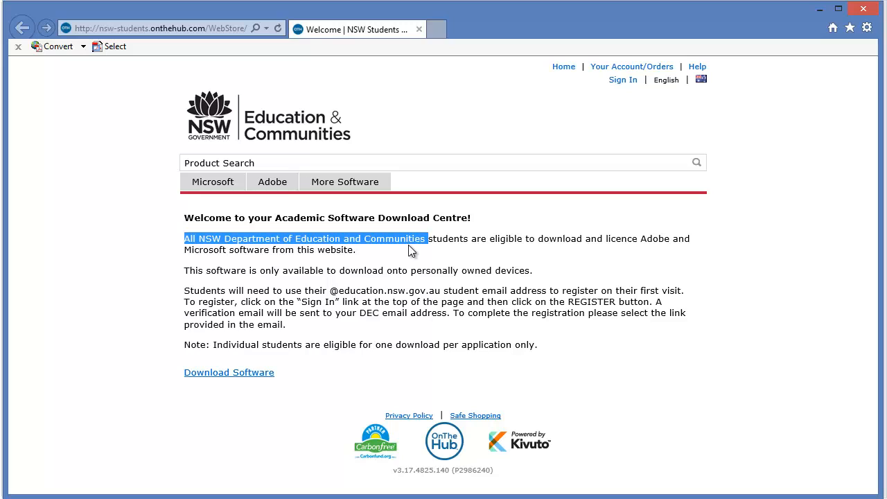
{"action": "left_click", "coordinate": [383, 270]}
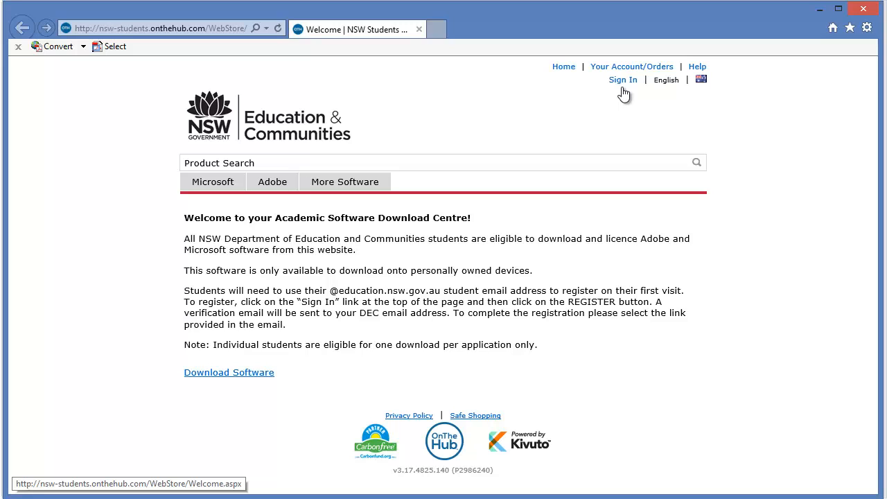
{"action": "mouse_move", "coordinate": [624, 86]}
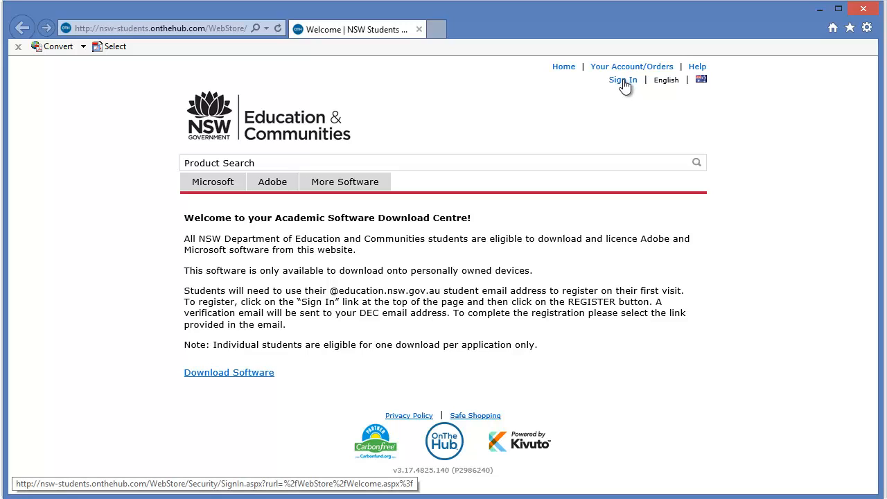
Step: Go to the WebStore's Sign In page to start registering a student account
{"action": "left_click", "coordinate": [622, 79]}
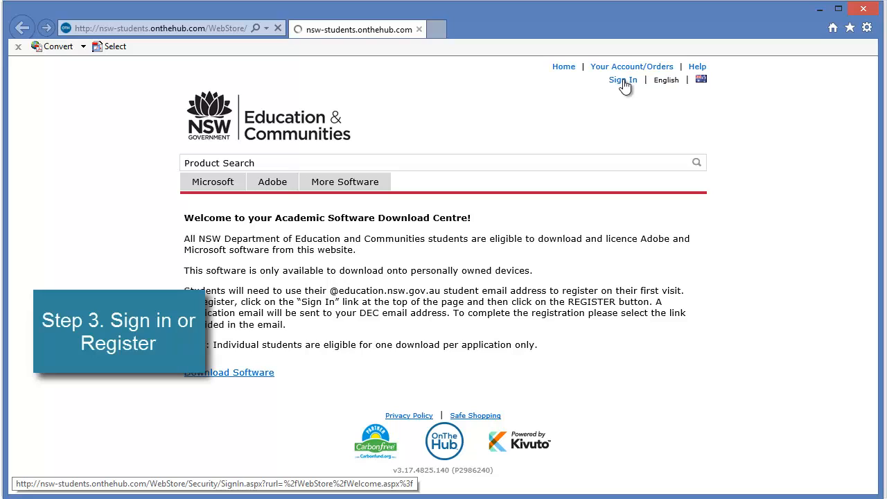
{"action": "left_click", "coordinate": [622, 79]}
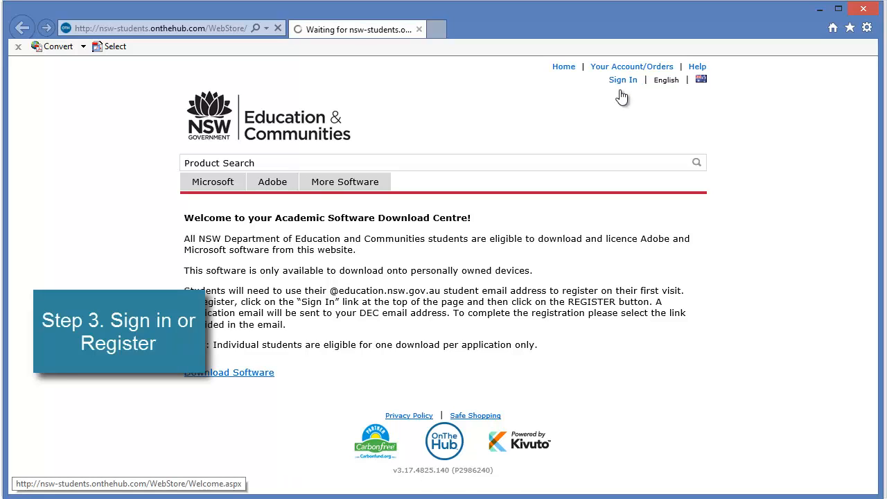
{"action": "left_click", "coordinate": [623, 79]}
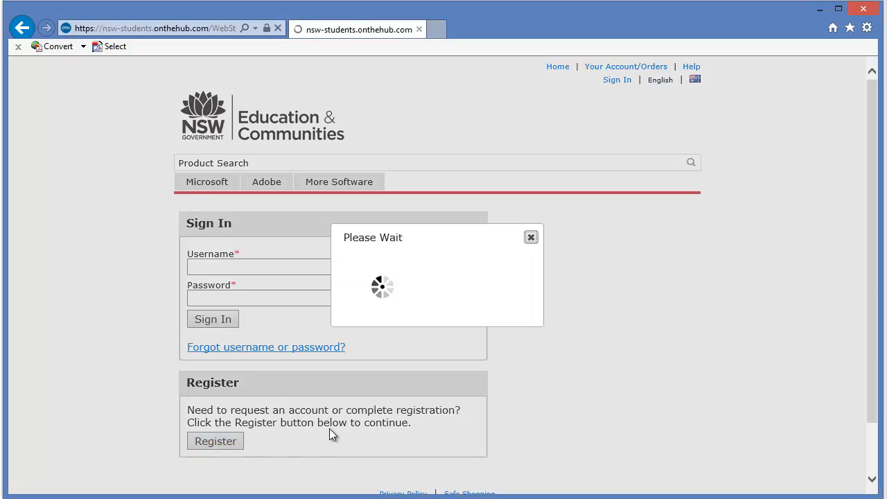
{"action": "left_click", "coordinate": [215, 441]}
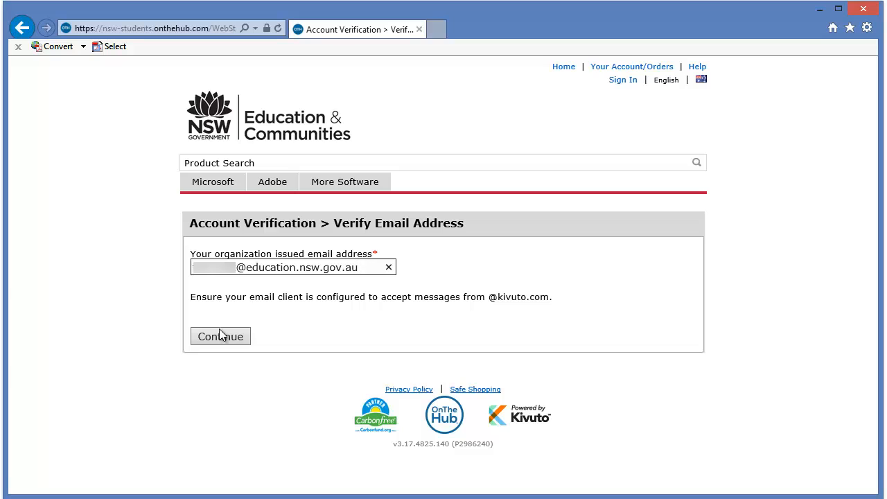
{"action": "left_click", "coordinate": [221, 337]}
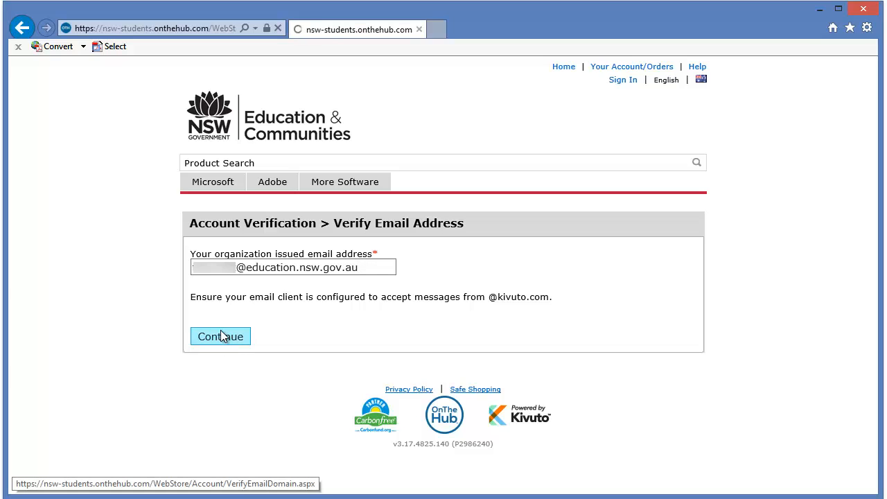
Step: Fill in the last name 'Smith' and the account password on the registration form
{"action": "left_click", "coordinate": [219, 337]}
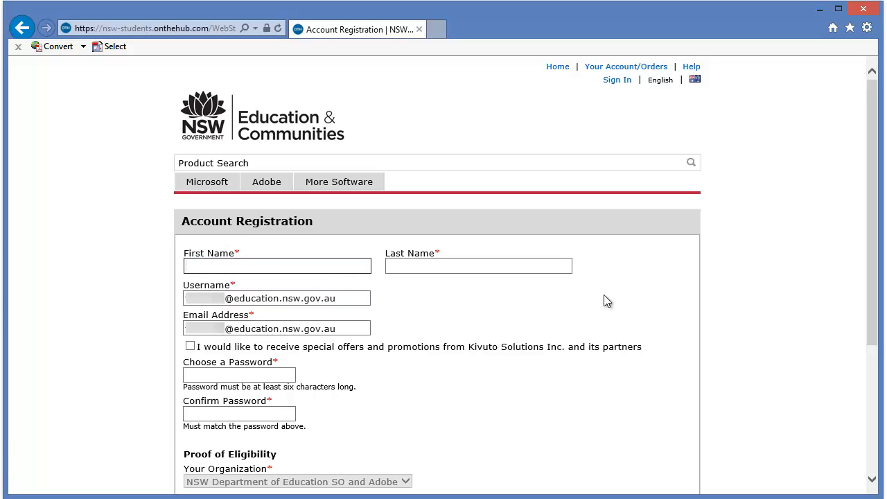
{"action": "type", "text": "Smith"}
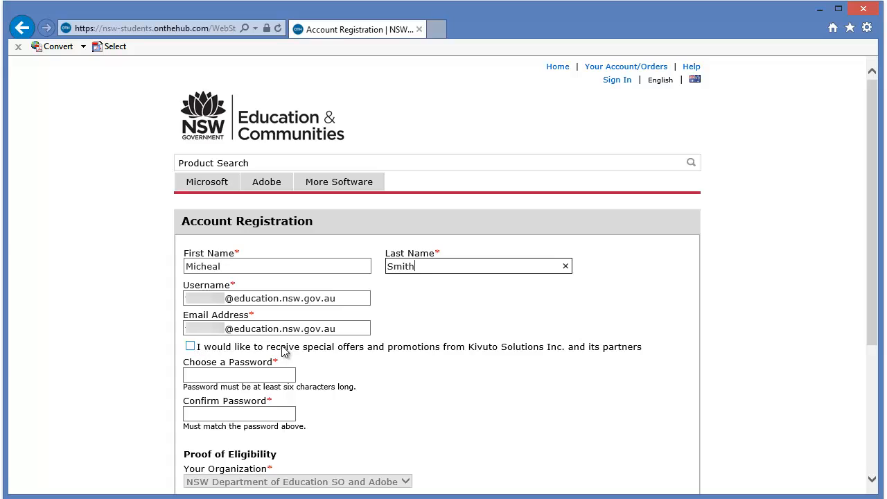
{"action": "mouse_move", "coordinate": [459, 352]}
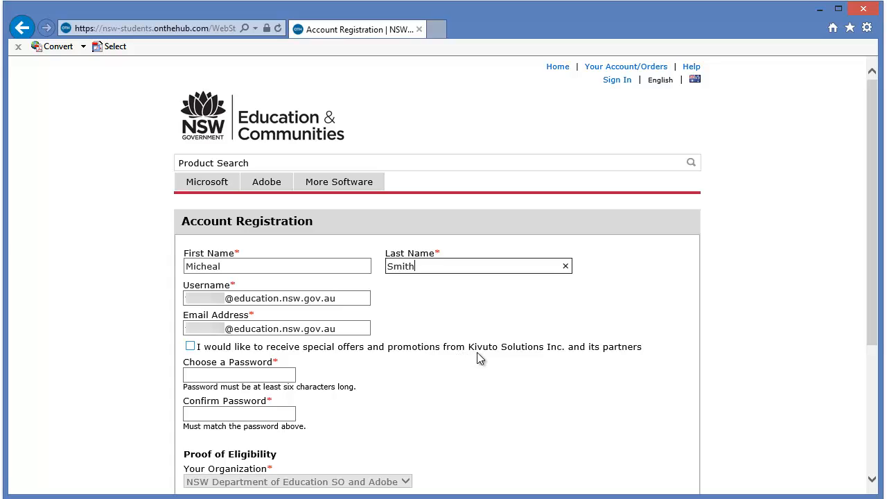
{"action": "left_click", "coordinate": [239, 374]}
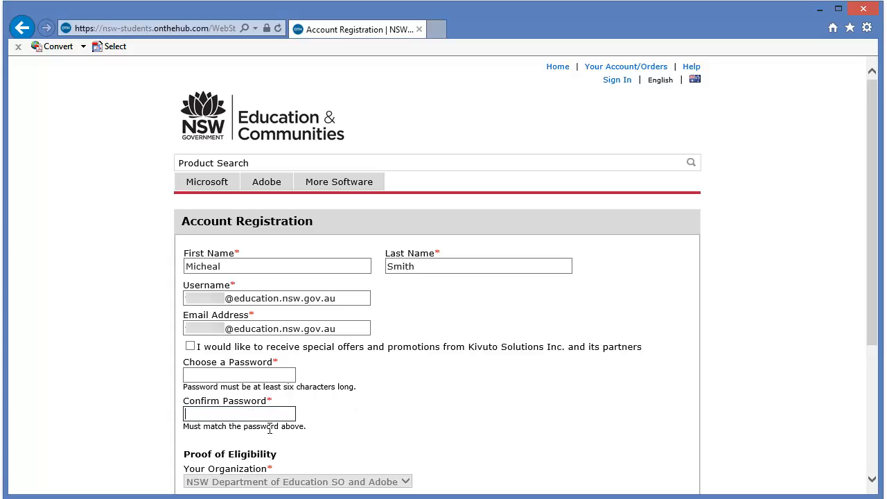
{"action": "type", "text": "••"}
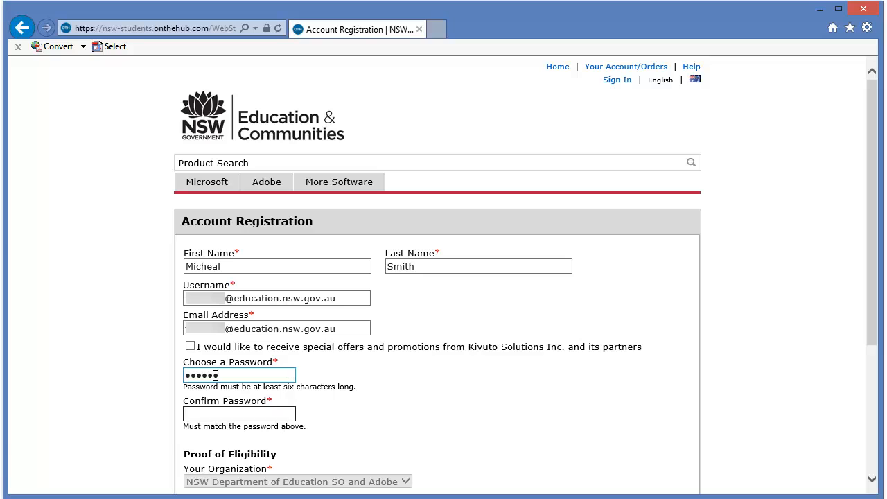
Step: Complete the remaining fields with the Students group and submit the registration
{"action": "scroll", "scroll_direction": "down", "scroll_amount": 3}
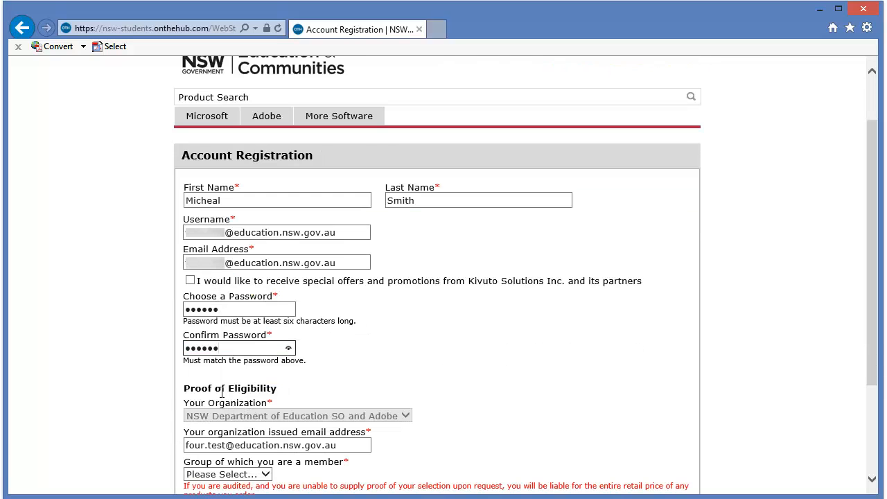
{"action": "mouse_move", "coordinate": [229, 427]}
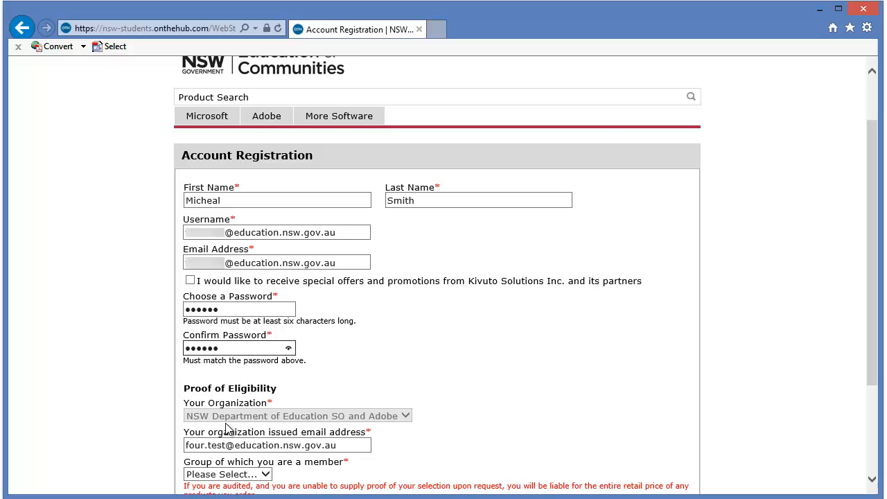
{"action": "mouse_move", "coordinate": [383, 416]}
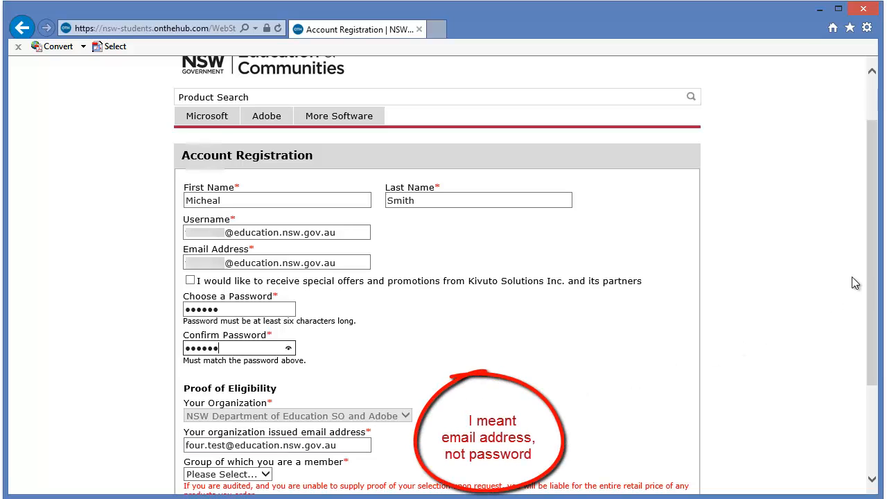
{"action": "scroll", "scroll_direction": "down", "scroll_amount": 3}
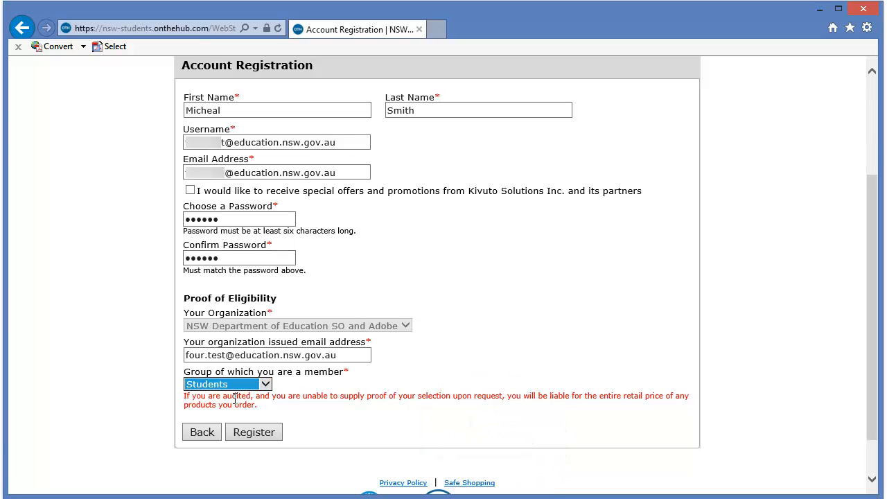
{"action": "mouse_move", "coordinate": [239, 398]}
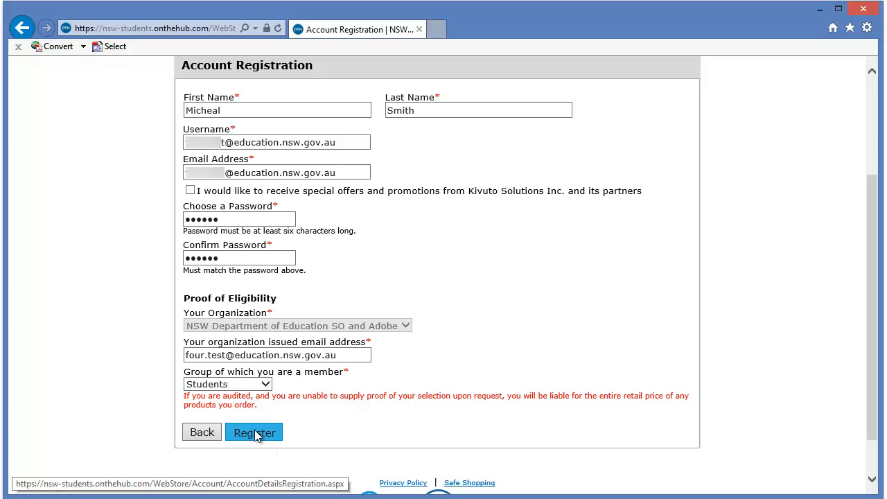
{"action": "left_click", "coordinate": [254, 433]}
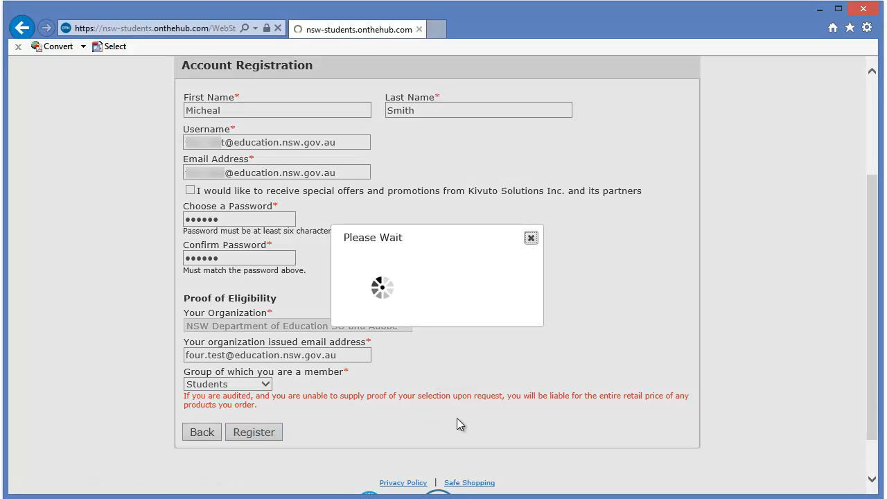
Step: Review the Your Eligibility page showing the Students group as Unverified pending email confirmation
{"action": "left_click", "coordinate": [254, 432]}
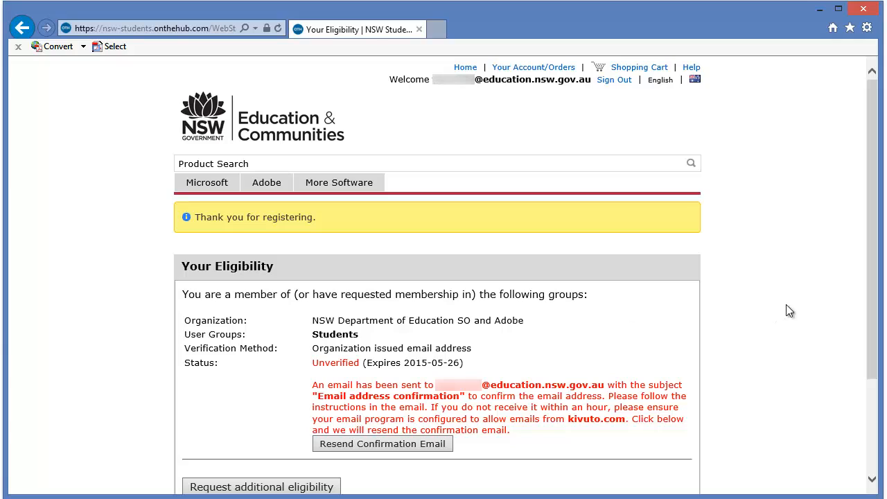
{"action": "mouse_move", "coordinate": [877, 231]}
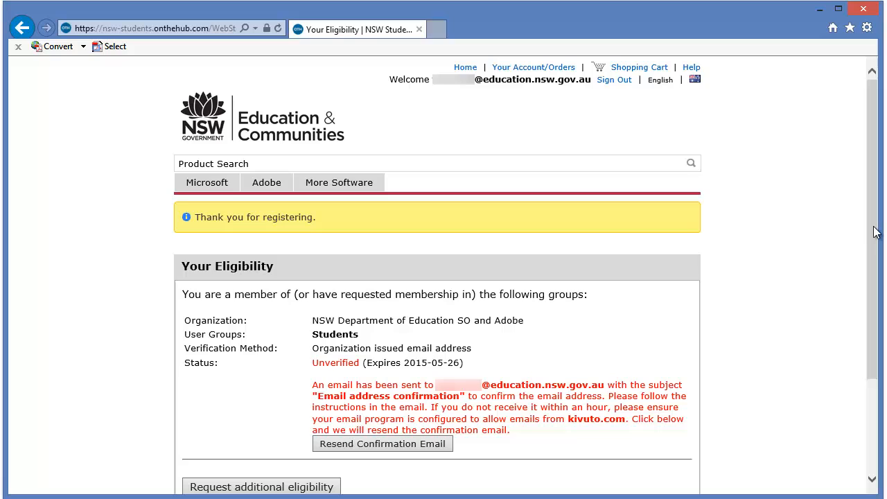
{"action": "scroll", "scroll_direction": "down", "scroll_amount": 3}
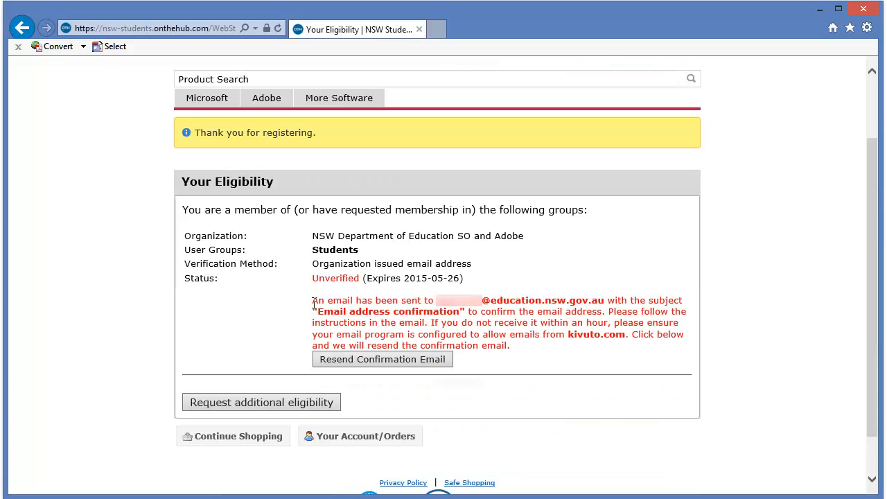
{"action": "left_click_drag", "start_coordinate": [312, 299], "coordinate": [479, 300]}
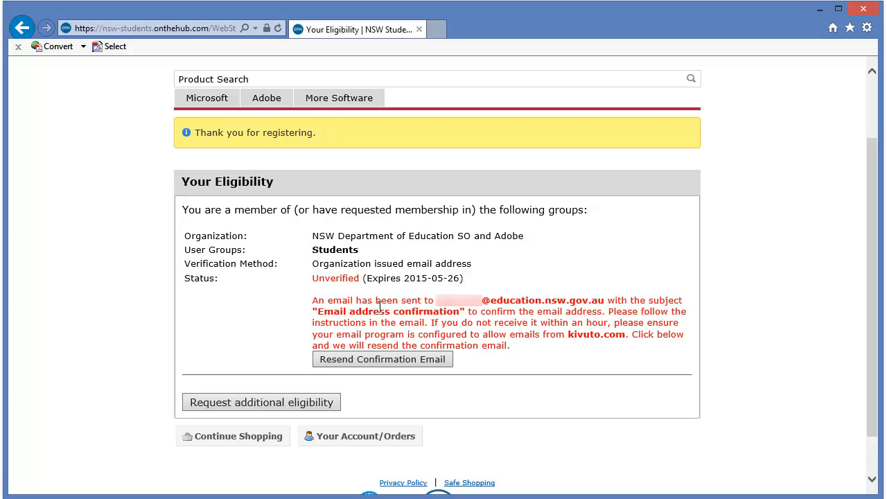
{"action": "mouse_move", "coordinate": [563, 312]}
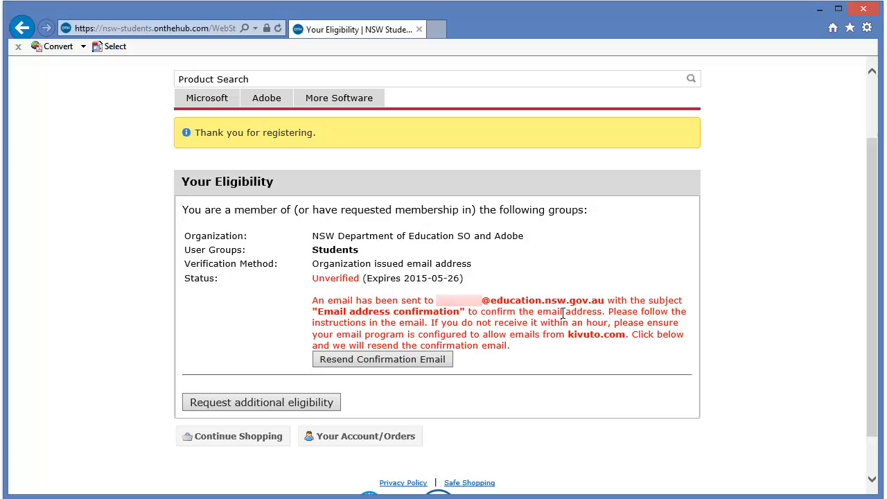
{"action": "mouse_move", "coordinate": [609, 313]}
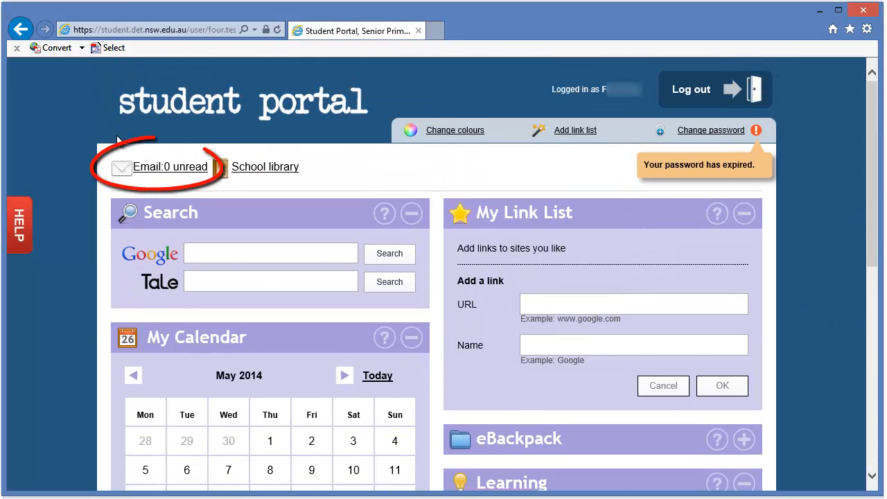
{"action": "mouse_move", "coordinate": [141, 174]}
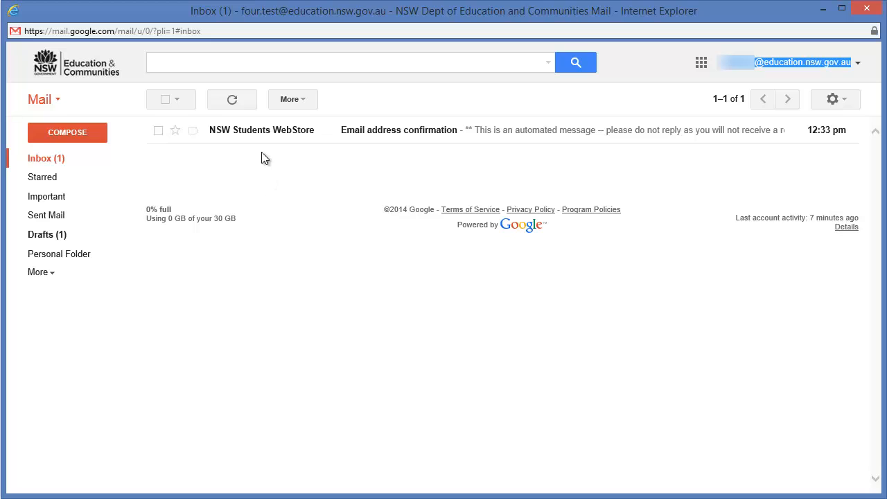
{"action": "mouse_move", "coordinate": [244, 139]}
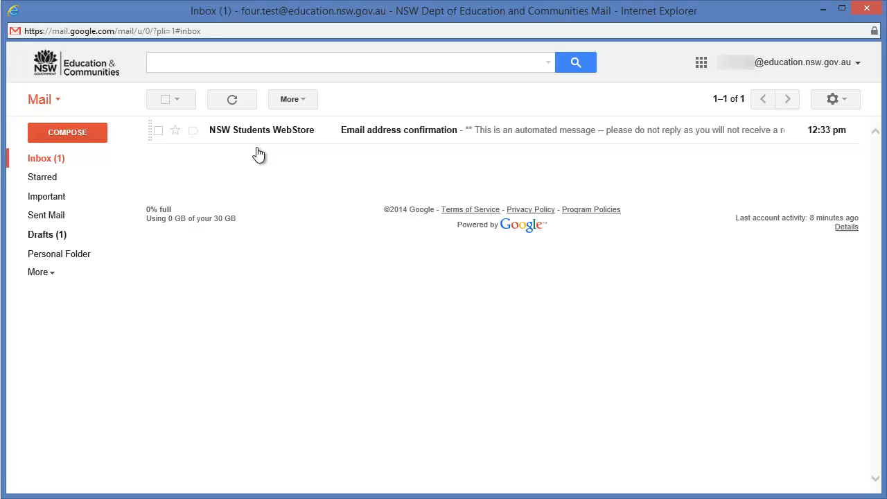
{"action": "mouse_move", "coordinate": [432, 141]}
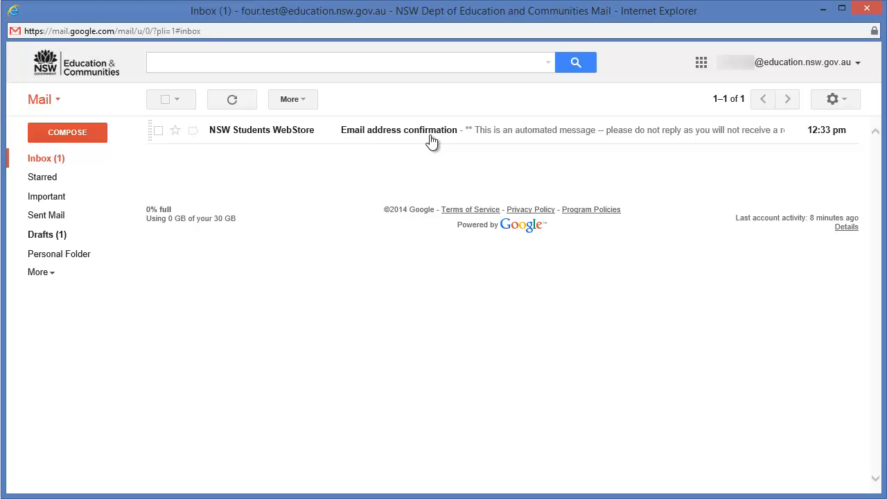
{"action": "mouse_move", "coordinate": [613, 133]}
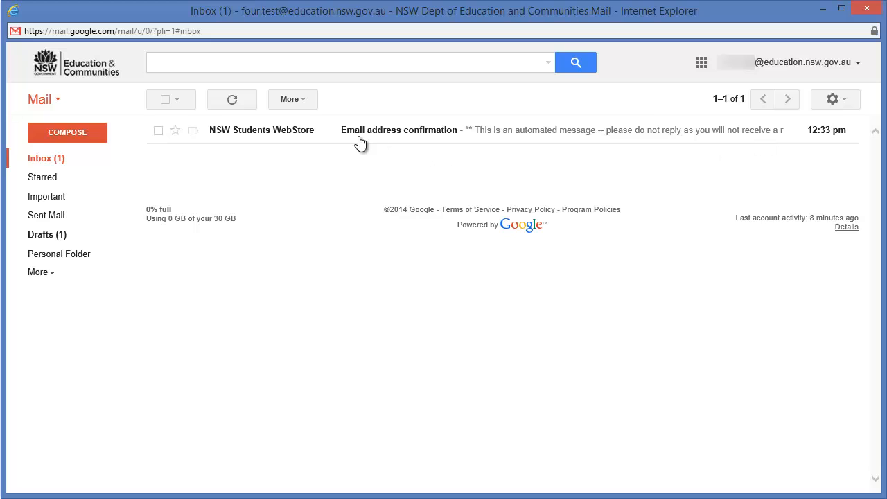
Step: Open the WebStore's Email address confirmation message in the school Gmail inbox
{"action": "left_click", "coordinate": [400, 130]}
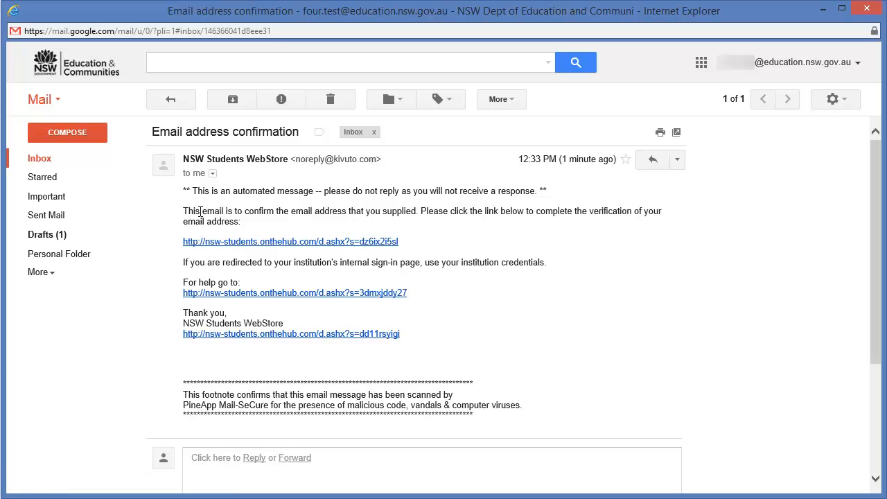
Step: Read the confirmation sentence and follow the onthehub.com verification link
{"action": "left_click_drag", "start_coordinate": [183, 210], "coordinate": [418, 211]}
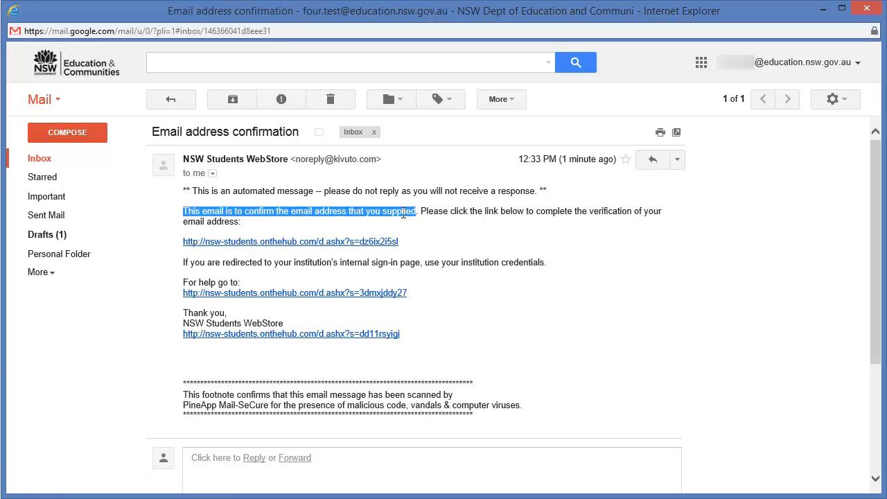
{"action": "left_click", "coordinate": [502, 210]}
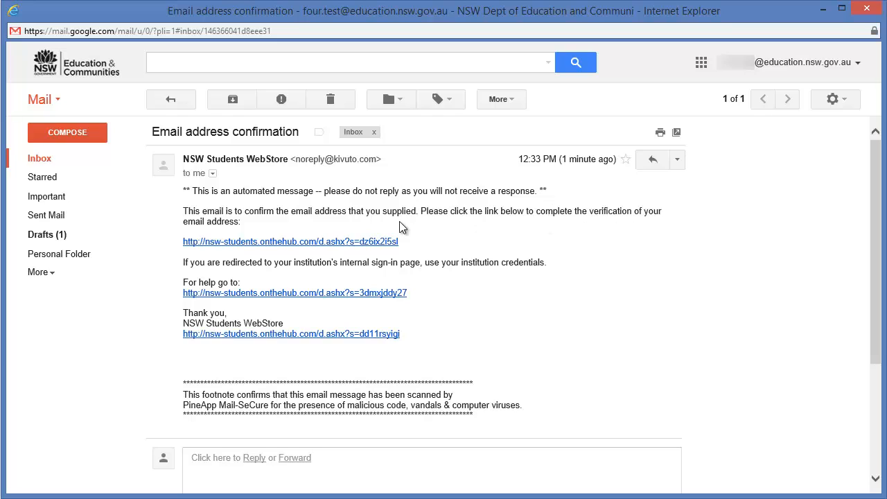
{"action": "mouse_move", "coordinate": [276, 247]}
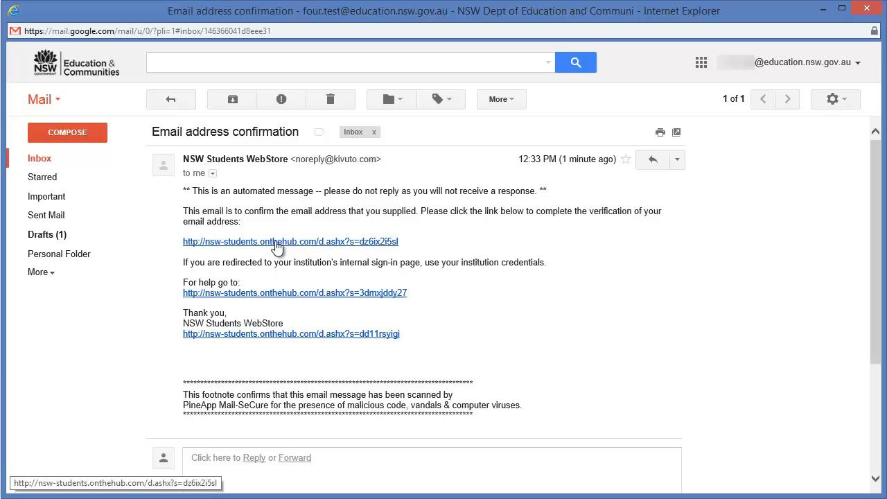
{"action": "left_click", "coordinate": [269, 241]}
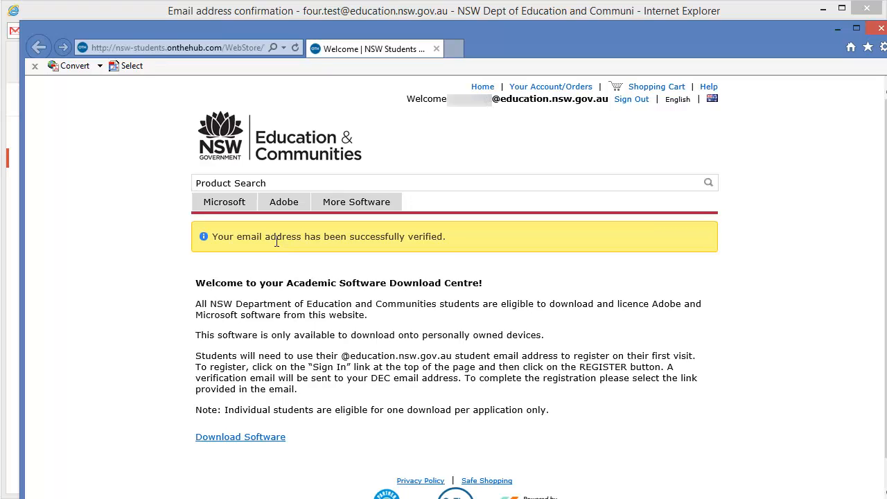
{"action": "mouse_move", "coordinate": [558, 230]}
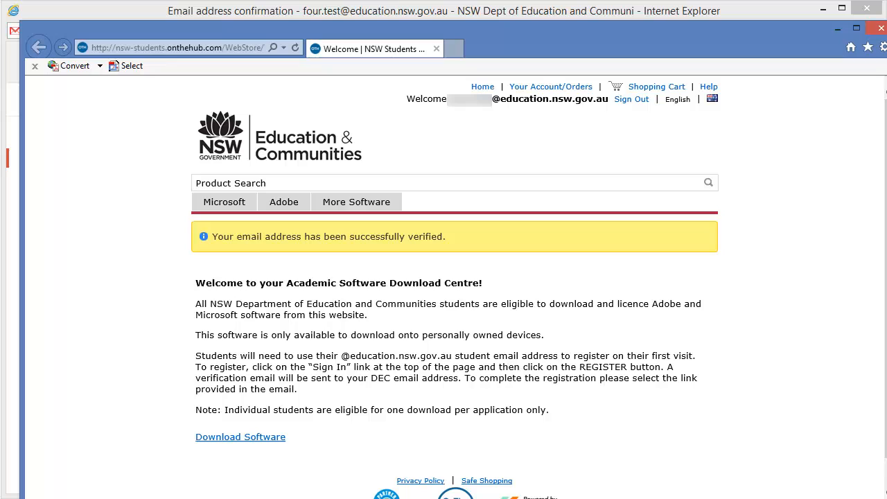
{"action": "mouse_move", "coordinate": [538, 38]}
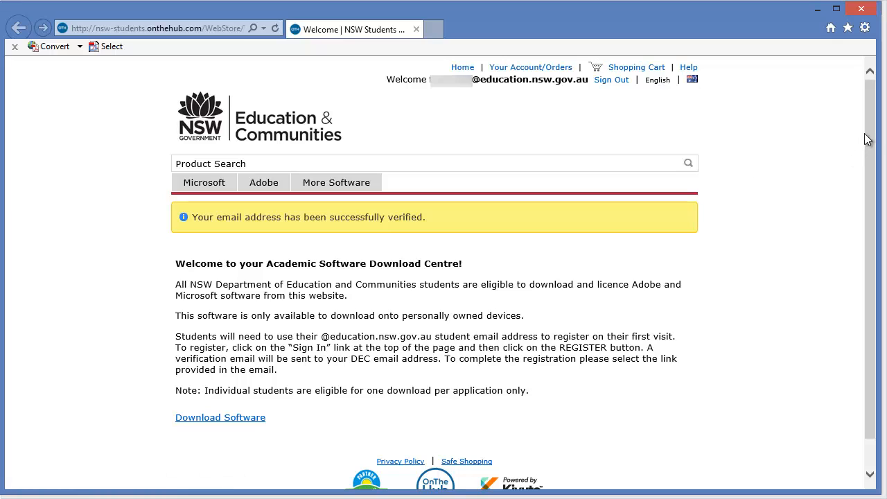
{"action": "mouse_move", "coordinate": [462, 67]}
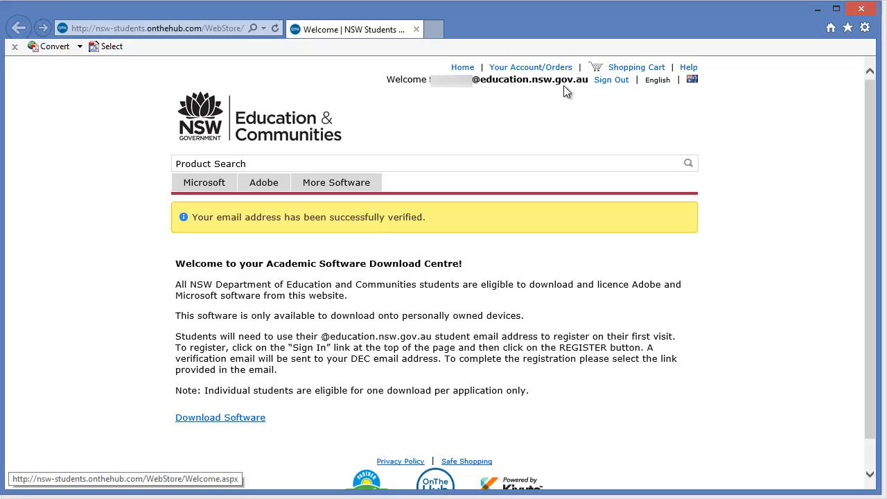
{"action": "mouse_move", "coordinate": [539, 94]}
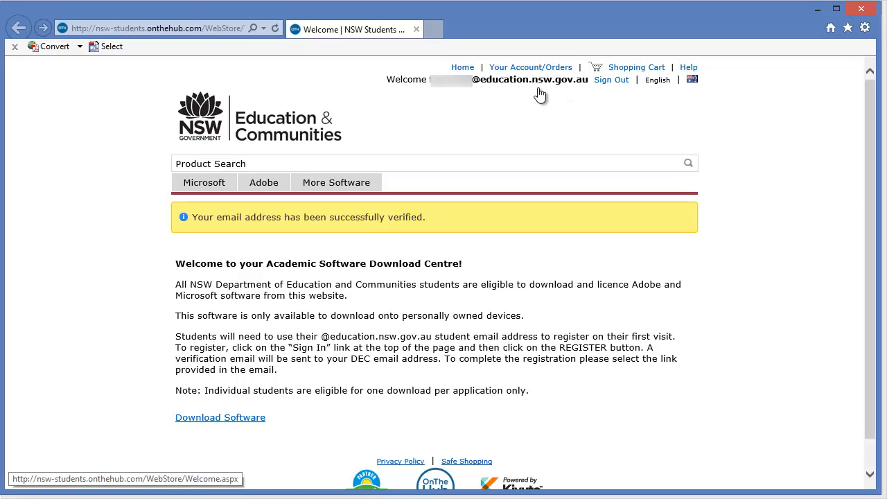
{"action": "mouse_move", "coordinate": [535, 92]}
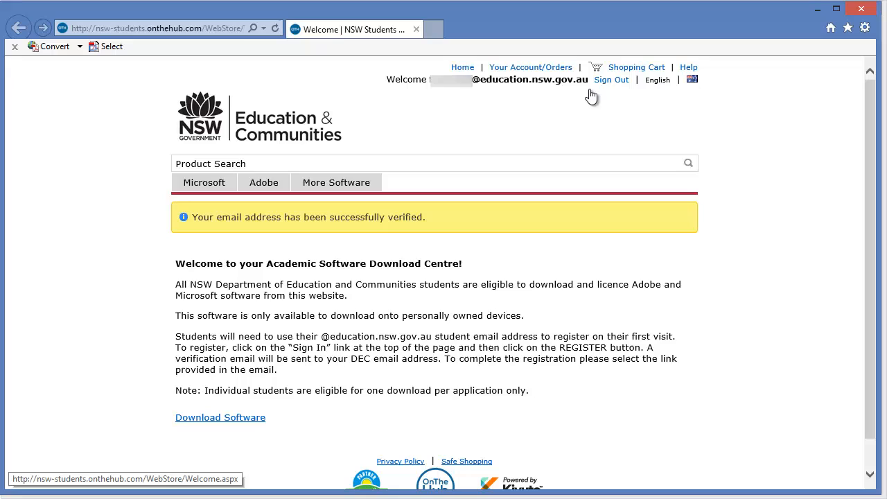
{"action": "mouse_move", "coordinate": [566, 97]}
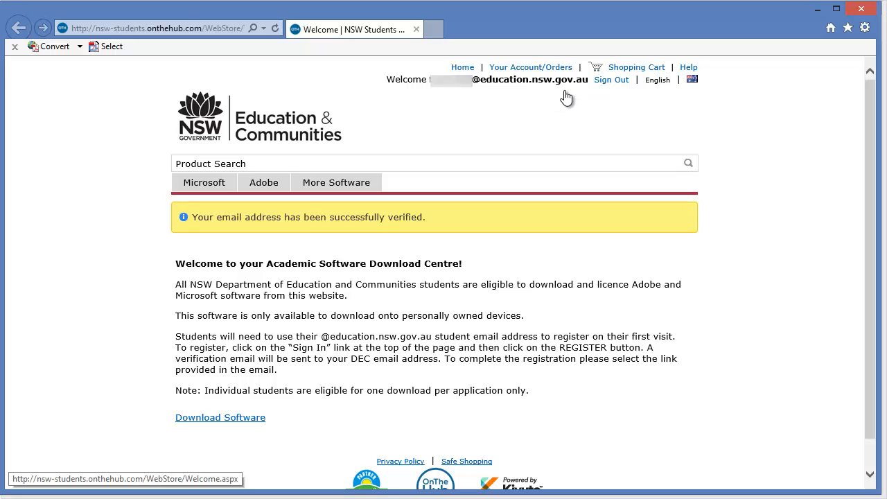
{"action": "mouse_move", "coordinate": [557, 86]}
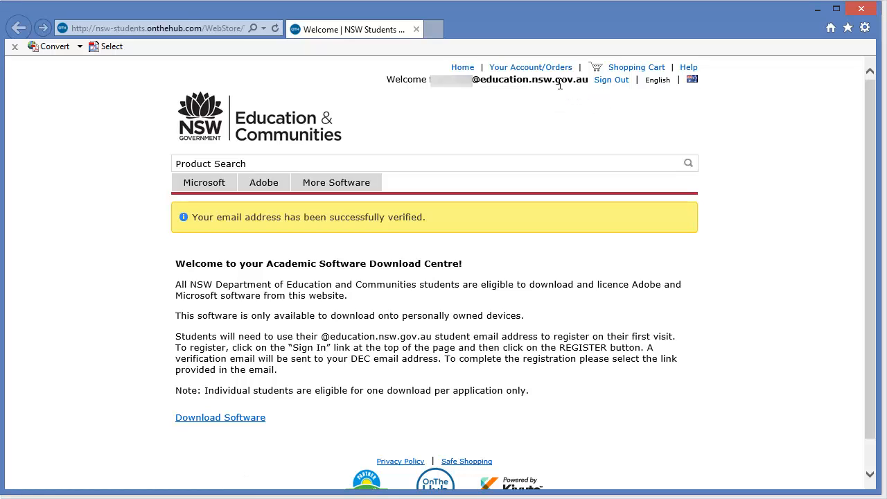
{"action": "mouse_move", "coordinate": [481, 133]}
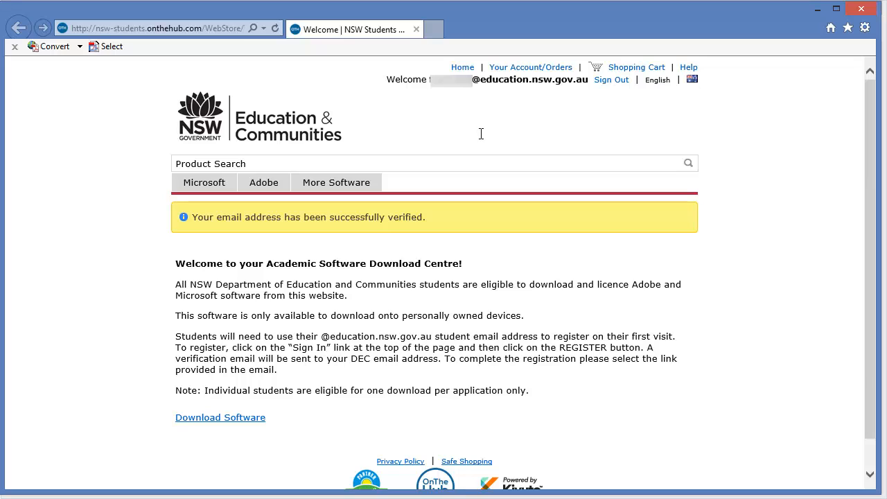
{"action": "mouse_move", "coordinate": [204, 183]}
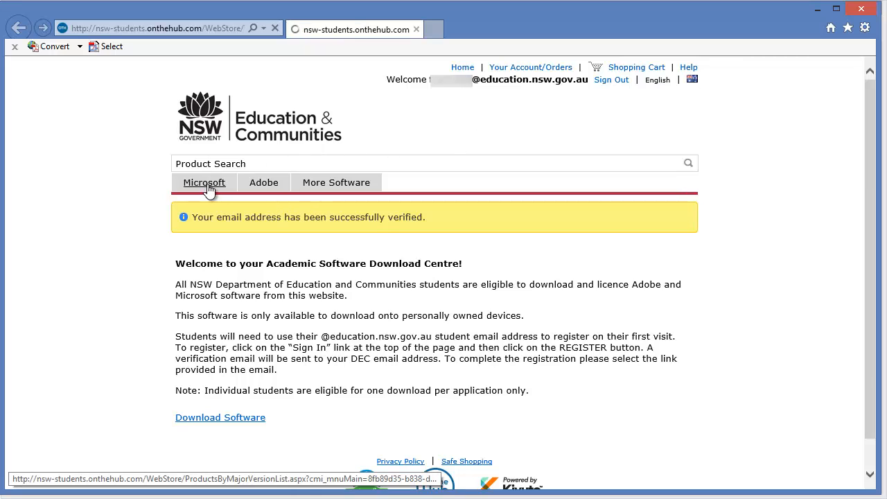
Step: Browse the Microsoft listing, then the Adobe listing showing Premiere Elements 12
{"action": "left_click", "coordinate": [204, 183]}
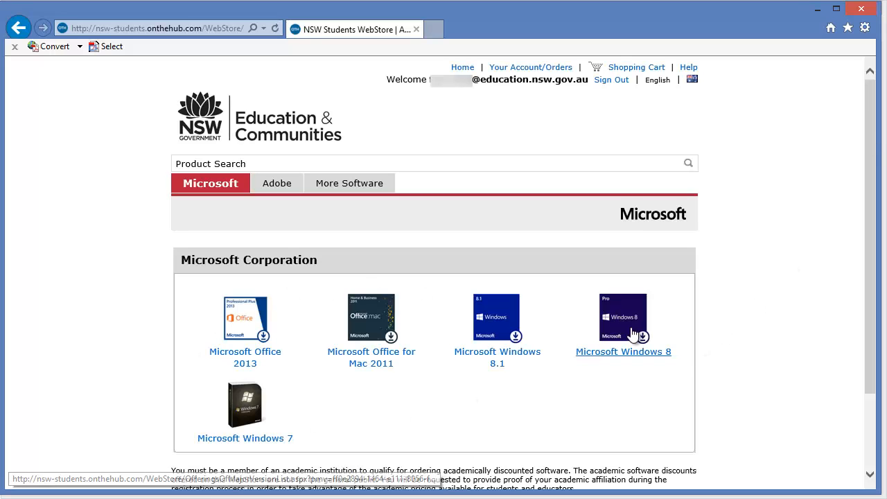
{"action": "left_click", "coordinate": [268, 183]}
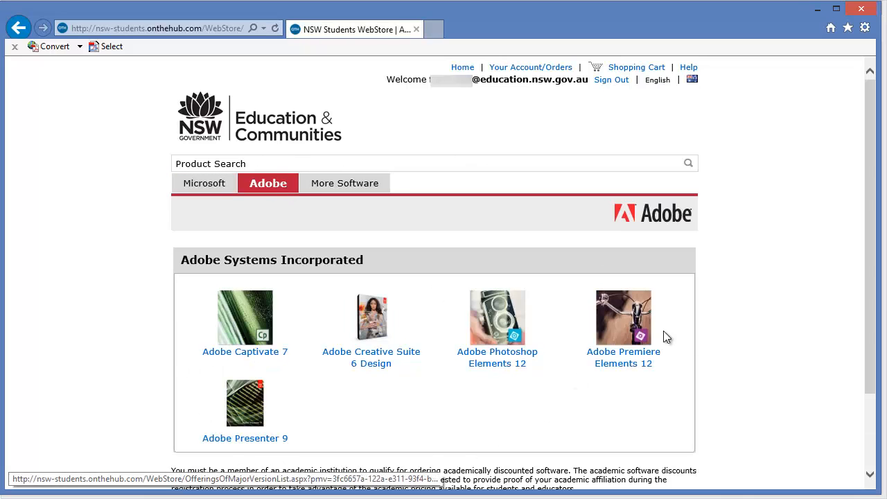
{"action": "scroll", "scroll_direction": "down", "scroll_amount": 3}
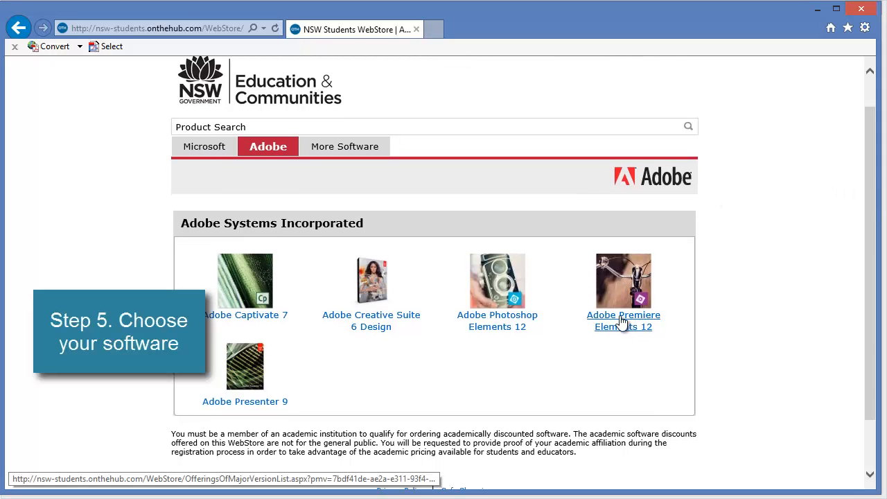
Step: Open the Adobe Premiere Elements 12 product page and choose Windows as the platform
{"action": "left_click", "coordinate": [624, 322]}
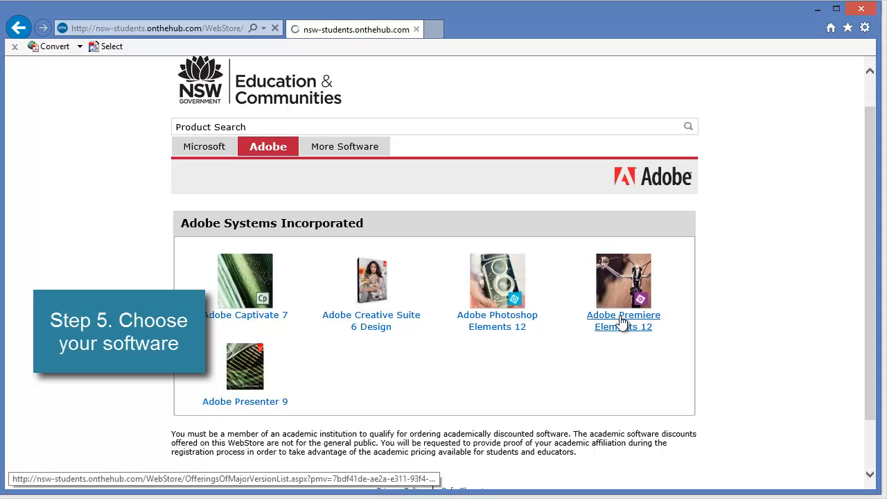
{"action": "left_click", "coordinate": [624, 320]}
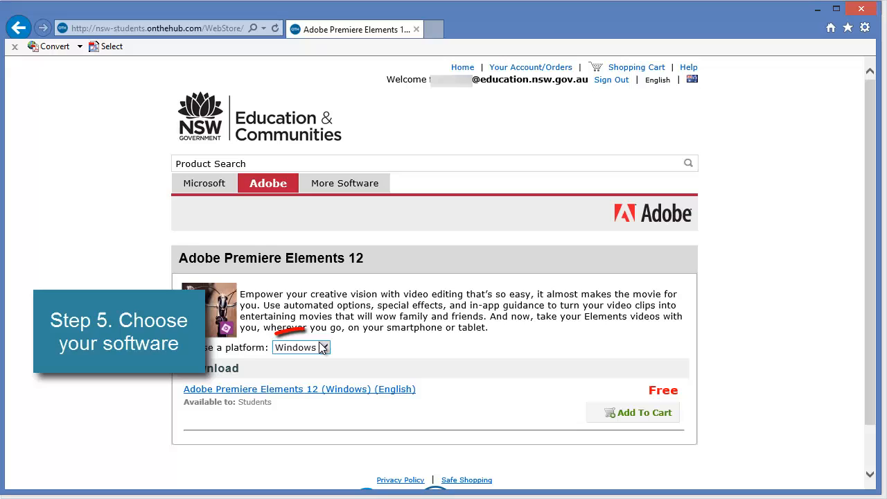
{"action": "left_click", "coordinate": [323, 347]}
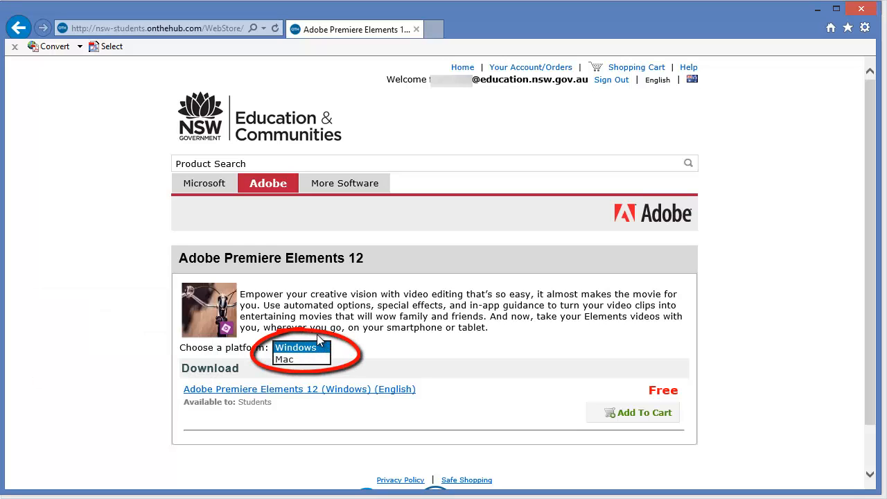
{"action": "left_click", "coordinate": [297, 346]}
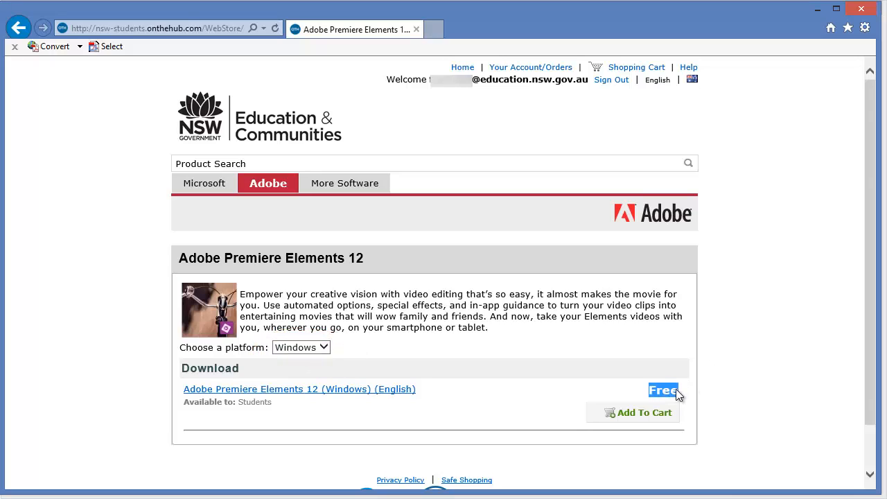
{"action": "mouse_move", "coordinate": [610, 416]}
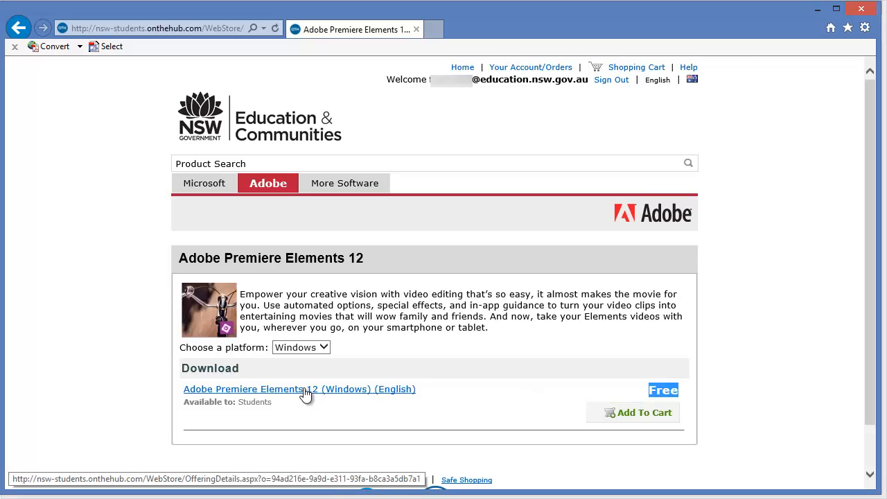
Step: Review the System Requirements for the Adobe Premiere Elements 12 Windows English download
{"action": "left_click", "coordinate": [300, 388]}
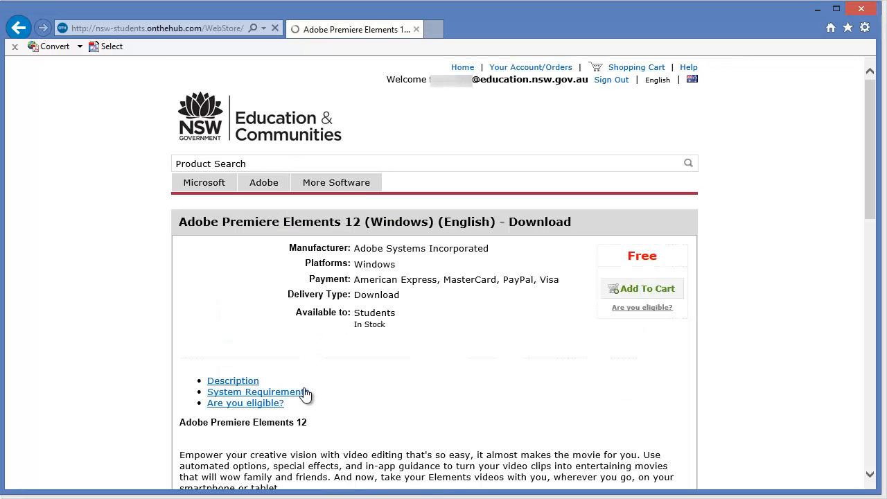
{"action": "left_click", "coordinate": [257, 391]}
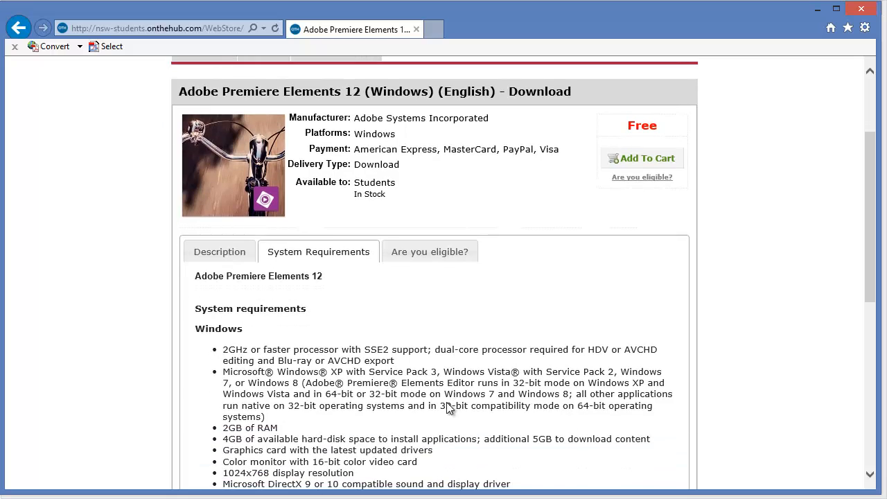
{"action": "scroll", "scroll_direction": "down", "scroll_amount": 3}
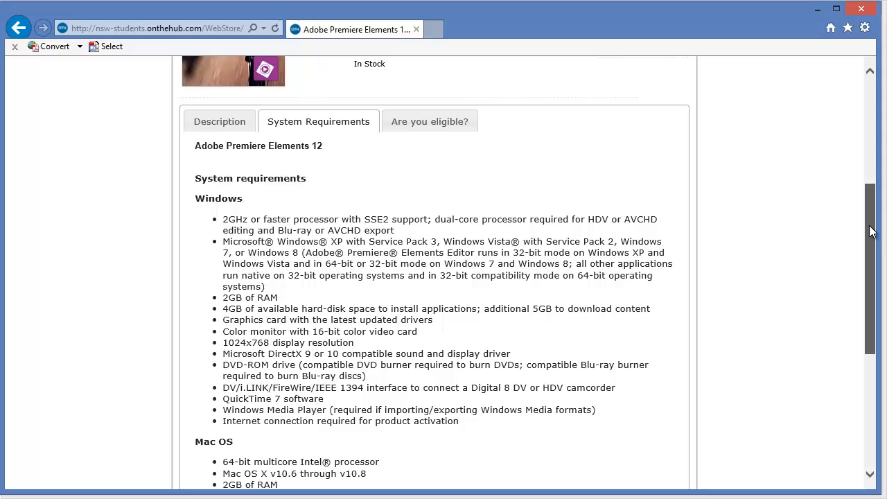
{"action": "scroll", "scroll_direction": "down", "scroll_amount": 3}
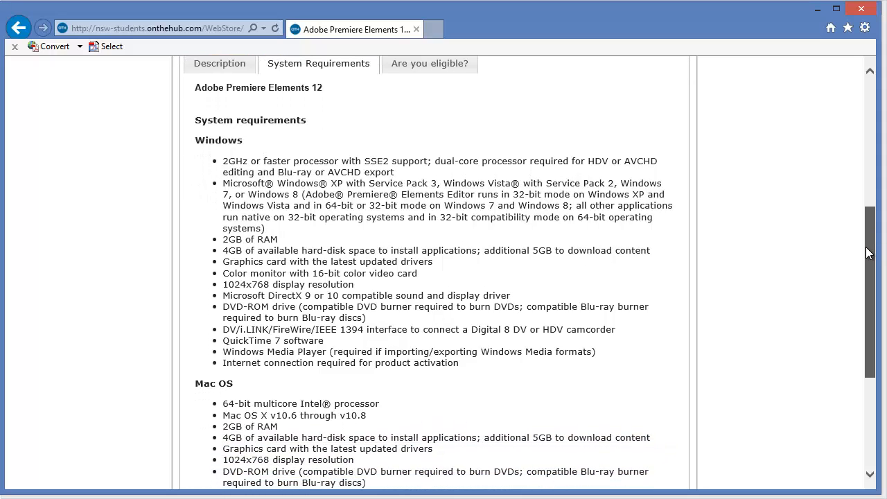
{"action": "scroll", "scroll_direction": "up", "scroll_amount": 3}
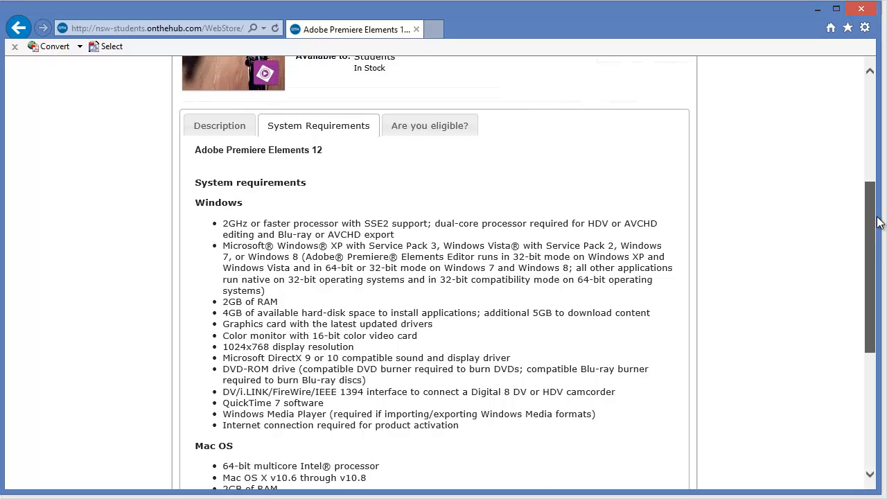
{"action": "scroll", "scroll_direction": "up", "scroll_amount": 3}
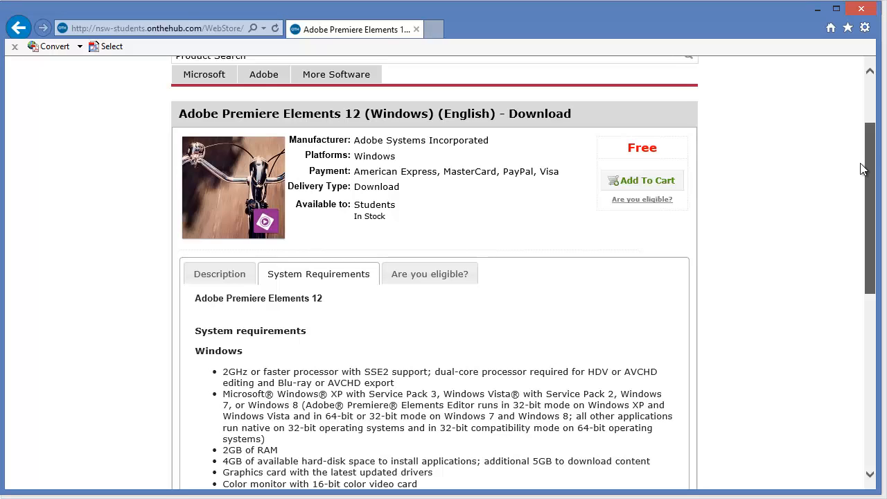
{"action": "scroll", "scroll_direction": "up", "scroll_amount": 3}
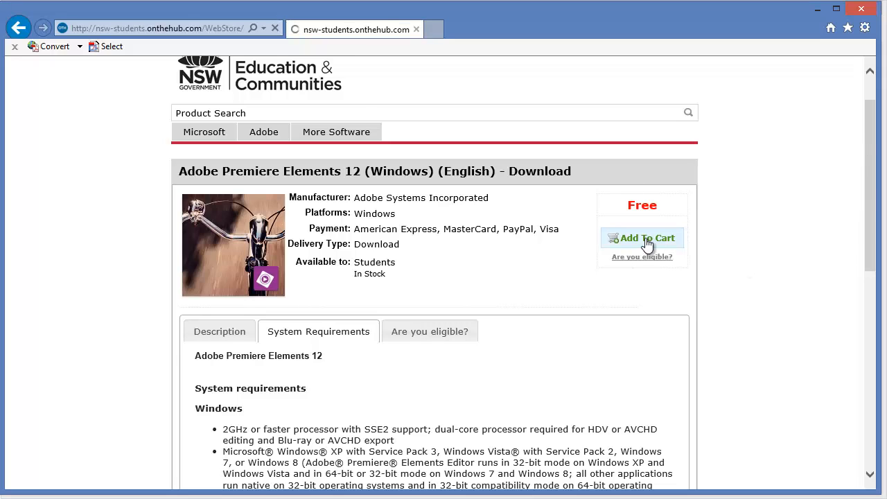
{"action": "left_click", "coordinate": [642, 238]}
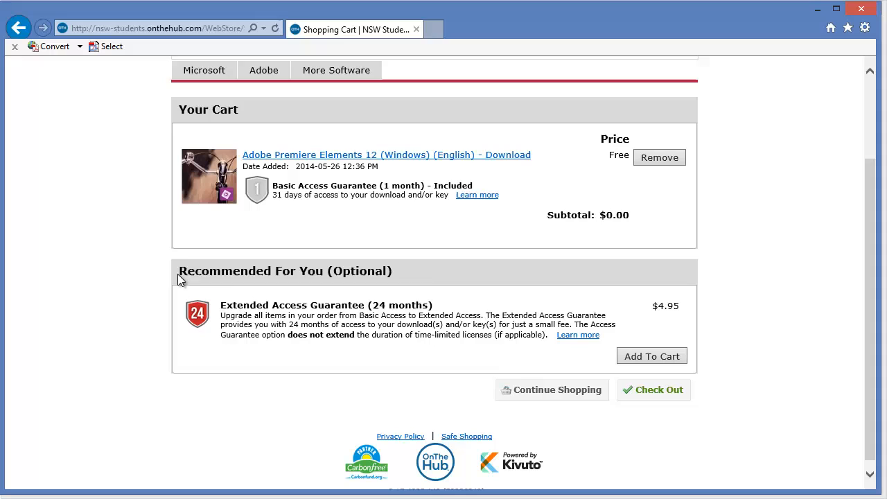
{"action": "mouse_move", "coordinate": [255, 305]}
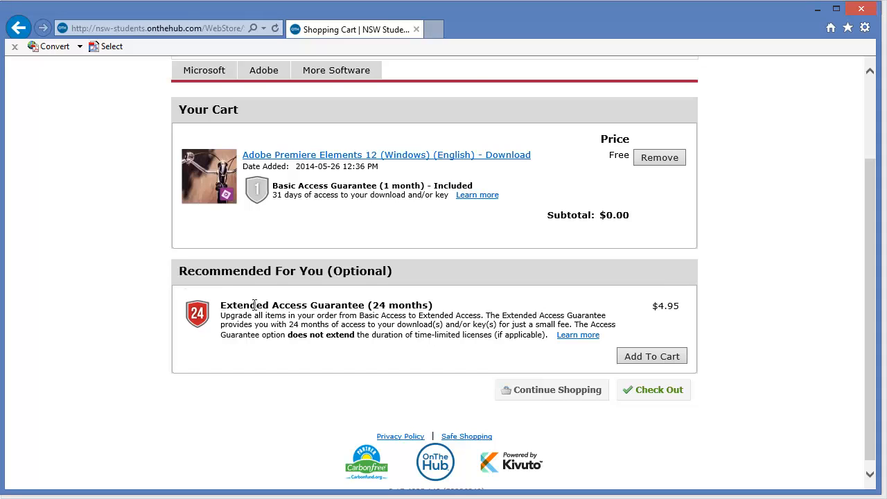
{"action": "mouse_move", "coordinate": [218, 311]}
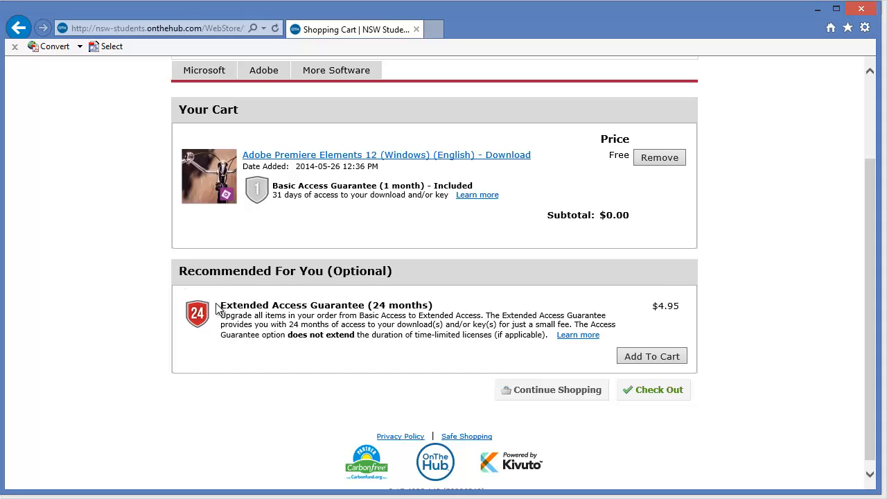
{"action": "mouse_move", "coordinate": [587, 306]}
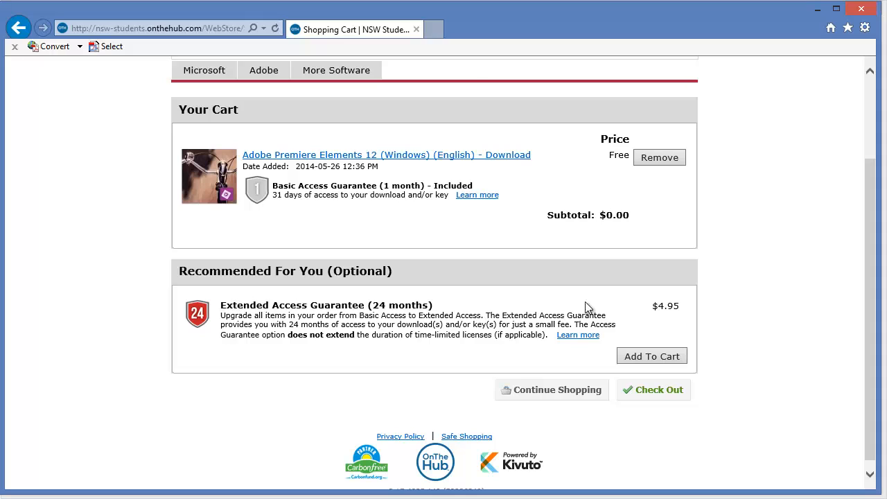
{"action": "mouse_move", "coordinate": [595, 299]}
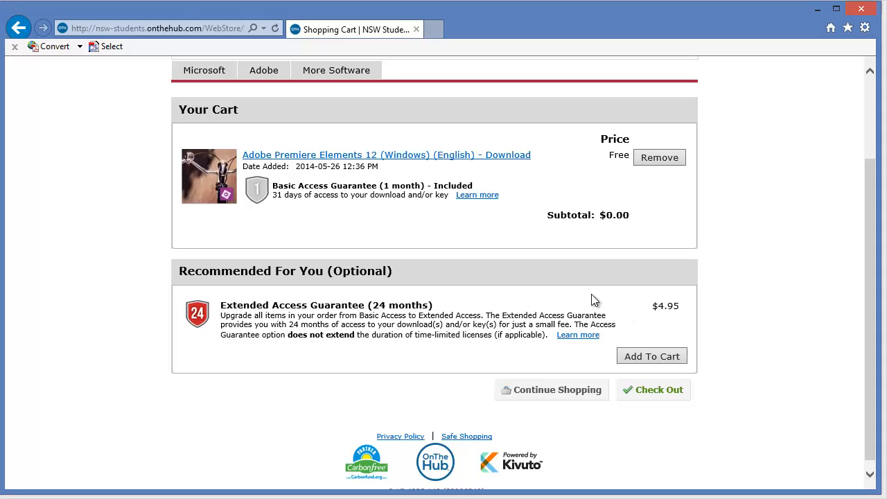
{"action": "mouse_move", "coordinate": [659, 307]}
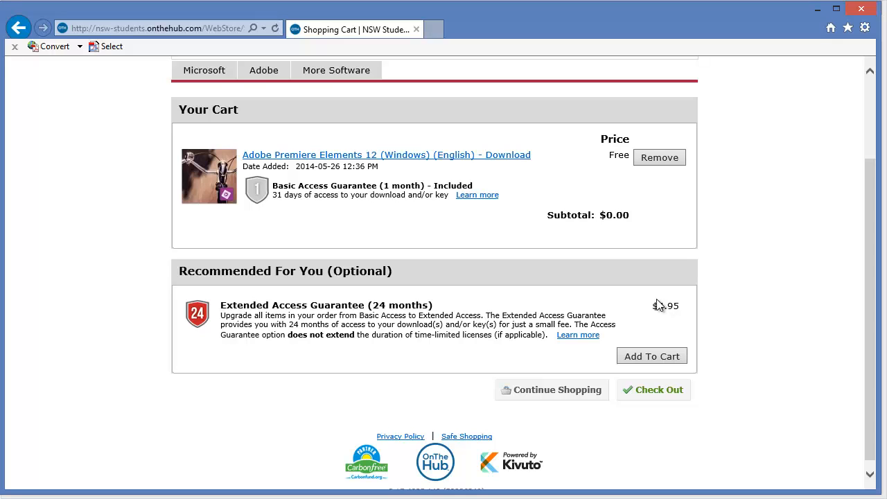
{"action": "mouse_move", "coordinate": [666, 322]}
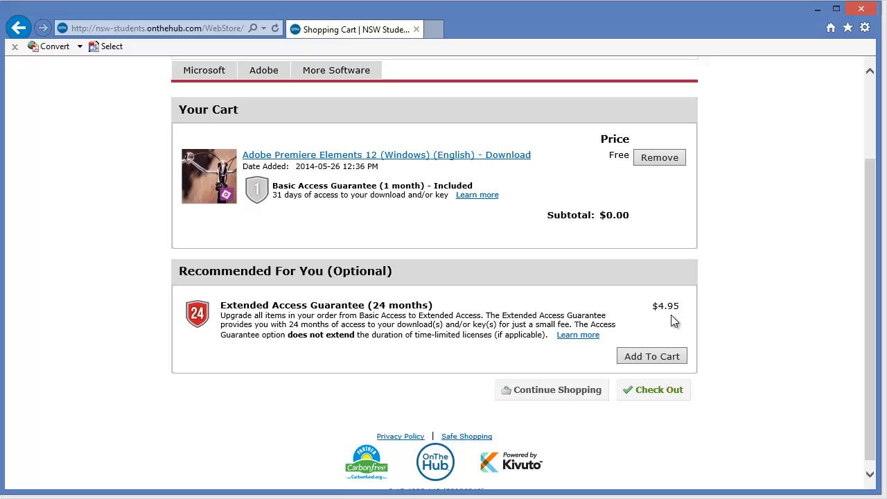
{"action": "mouse_move", "coordinate": [673, 306]}
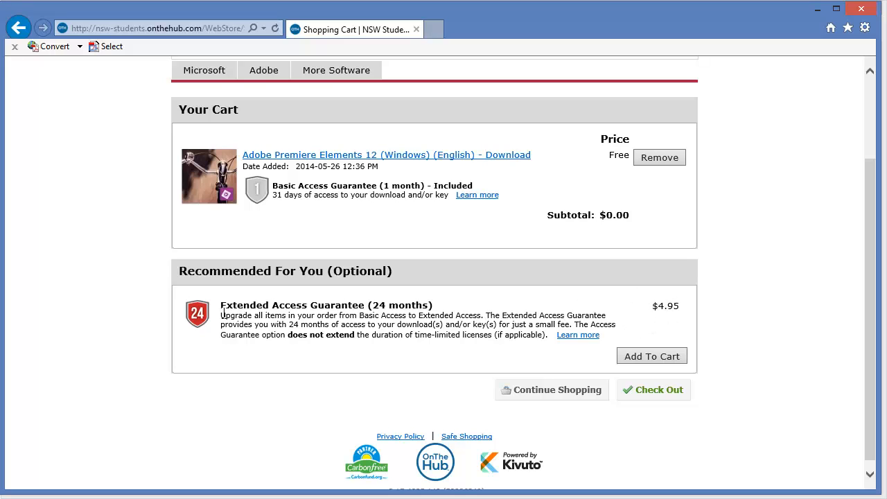
{"action": "mouse_move", "coordinate": [697, 294]}
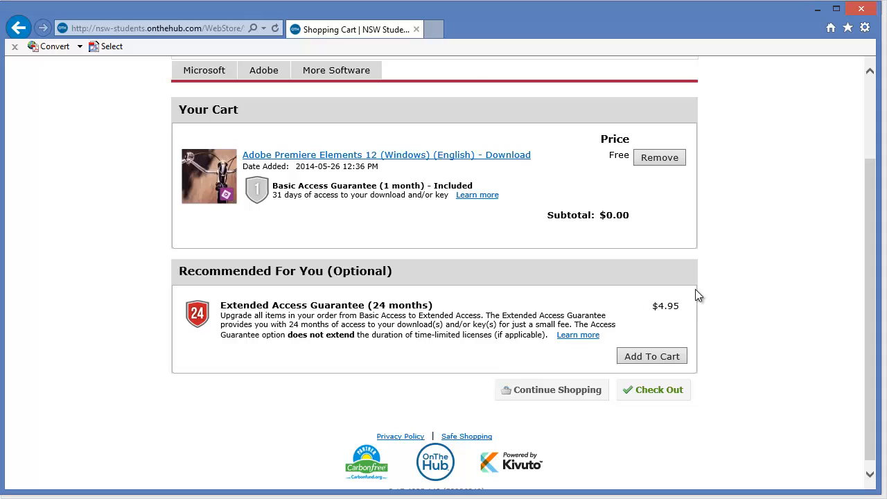
{"action": "mouse_move", "coordinate": [727, 286]}
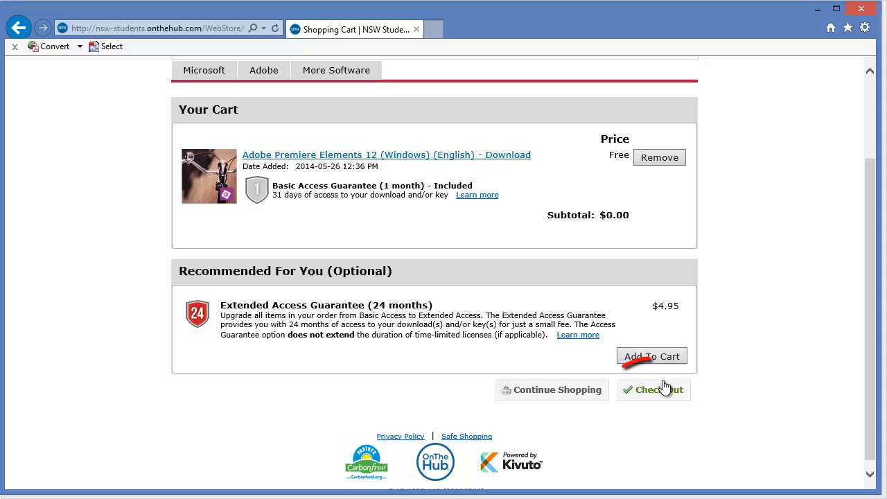
Step: Check out the free order and Proceed With Order to get the receipt with order number and product key
{"action": "left_click", "coordinate": [657, 390]}
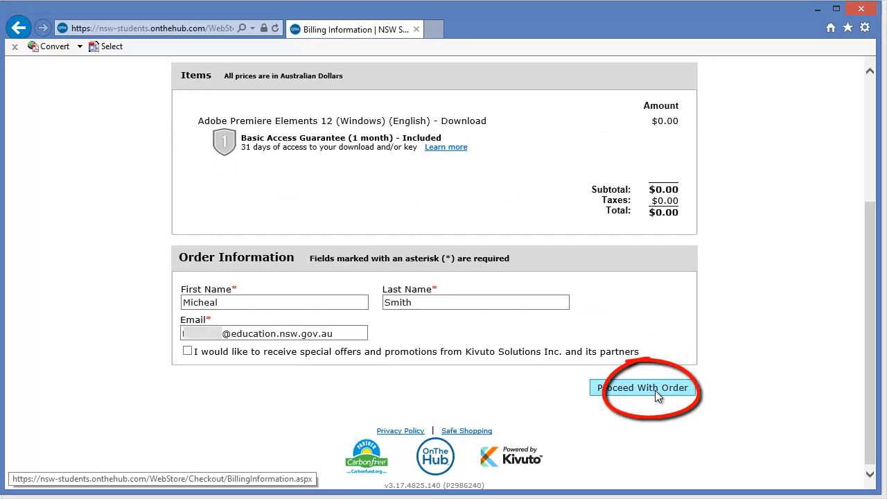
{"action": "left_click", "coordinate": [644, 389]}
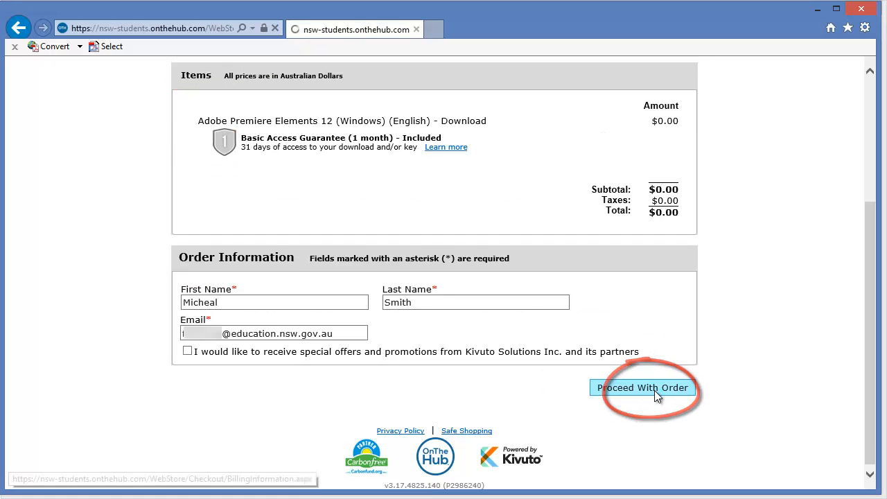
{"action": "left_click", "coordinate": [644, 388]}
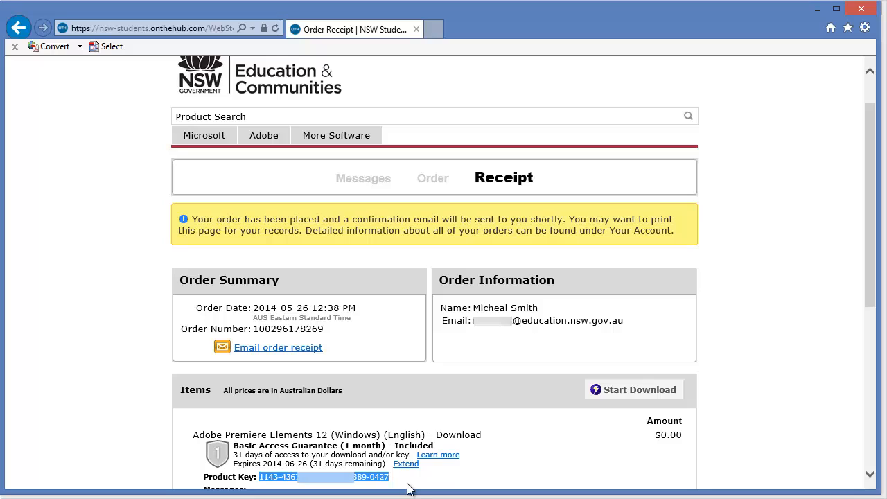
{"action": "mouse_move", "coordinate": [421, 488]}
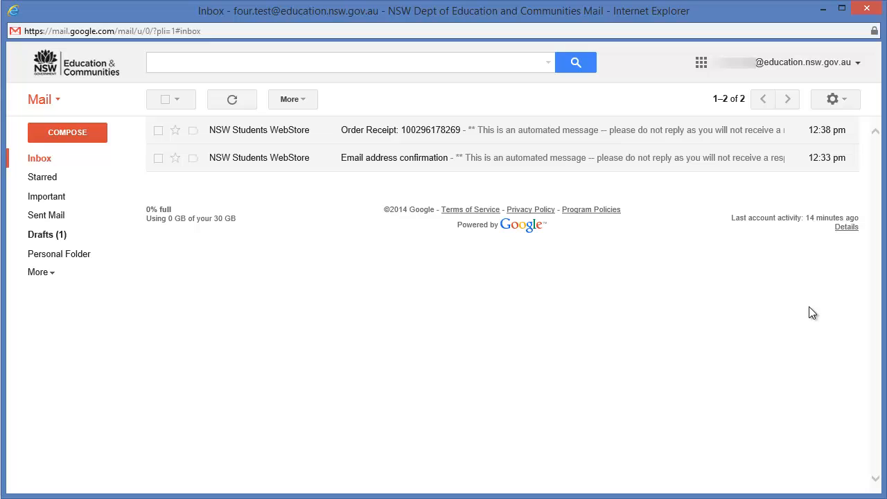
{"action": "mouse_move", "coordinate": [392, 137]}
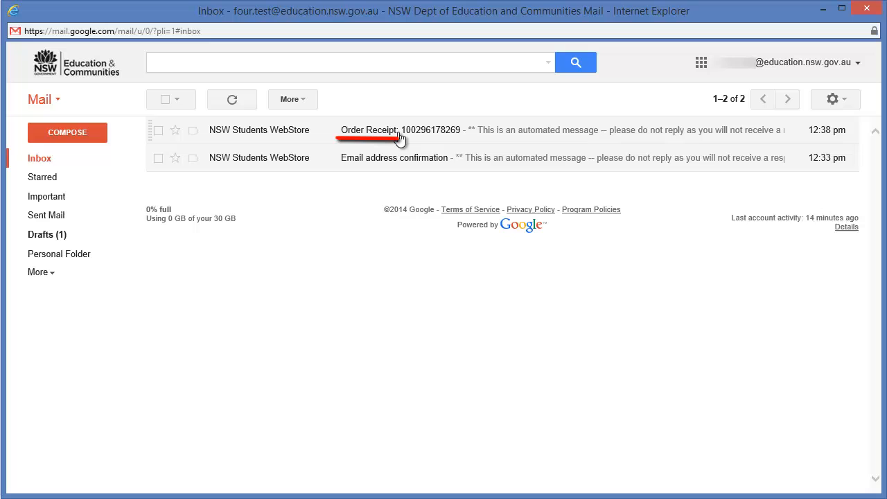
{"action": "mouse_move", "coordinate": [369, 137]}
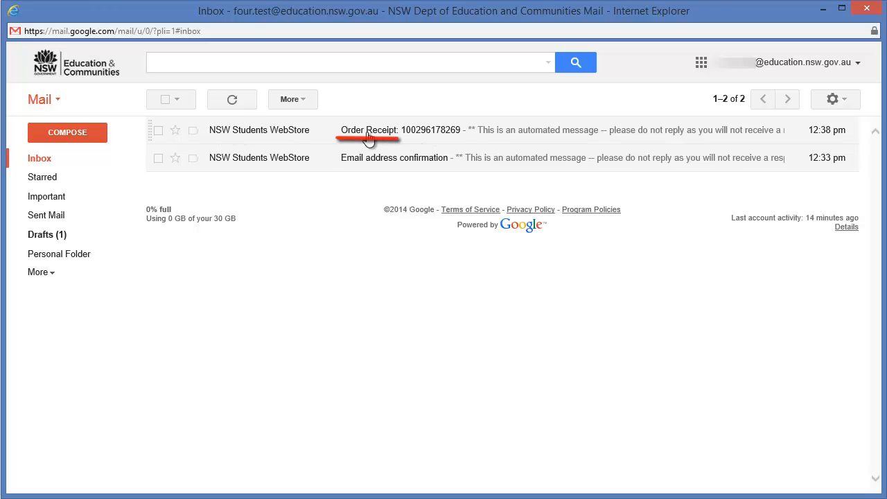
Step: Follow the Order Receipt email's Start Download link to the 'Get Your Software in 4 Easy Steps' page
{"action": "left_click", "coordinate": [369, 131]}
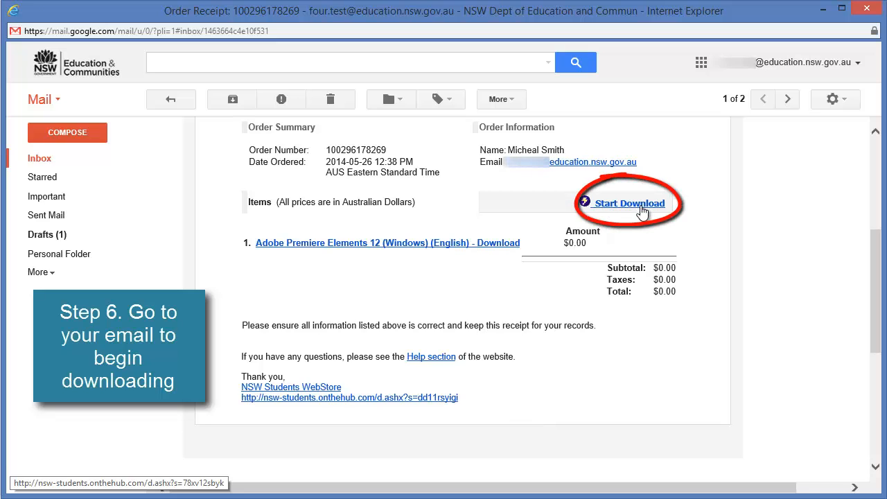
{"action": "left_click", "coordinate": [627, 202]}
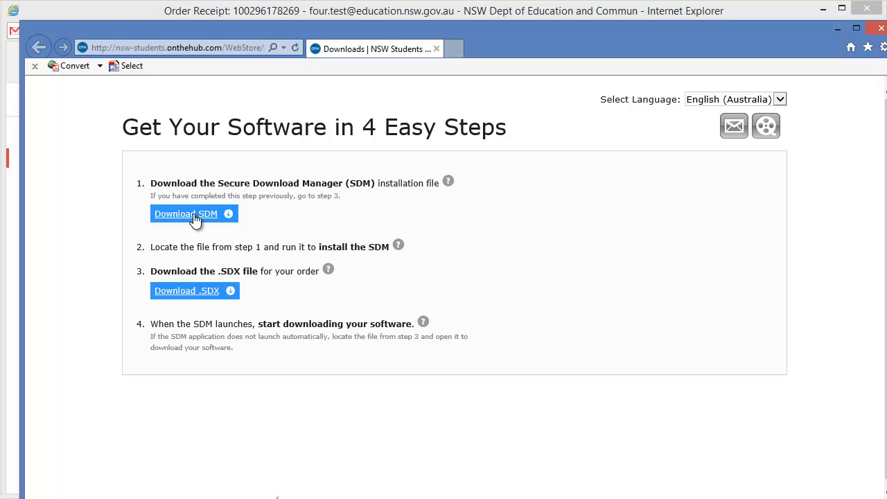
Step: Download the SDM installer and run it so the Secure Download Manager Setup Wizard appears
{"action": "left_click", "coordinate": [186, 214]}
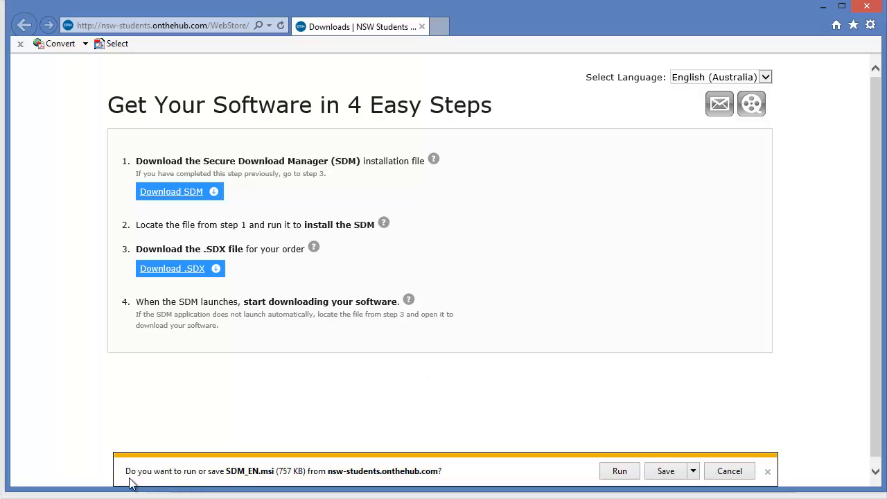
{"action": "mouse_move", "coordinate": [233, 474]}
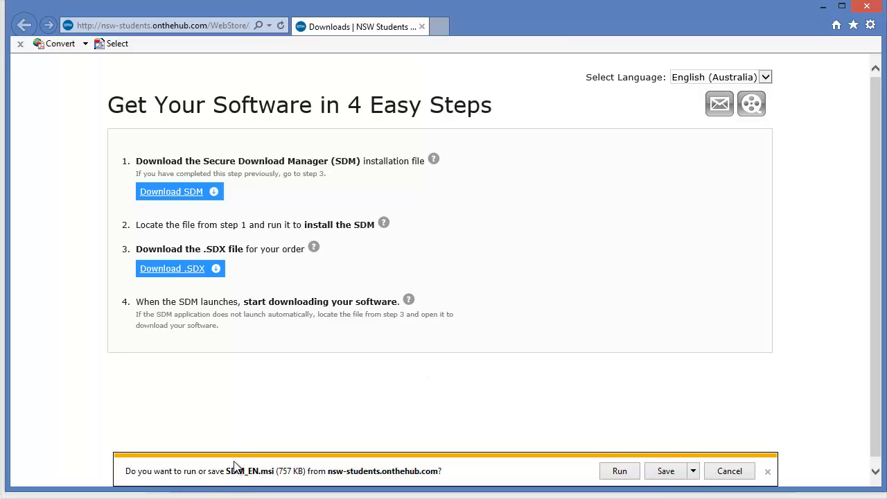
{"action": "mouse_move", "coordinate": [278, 483]}
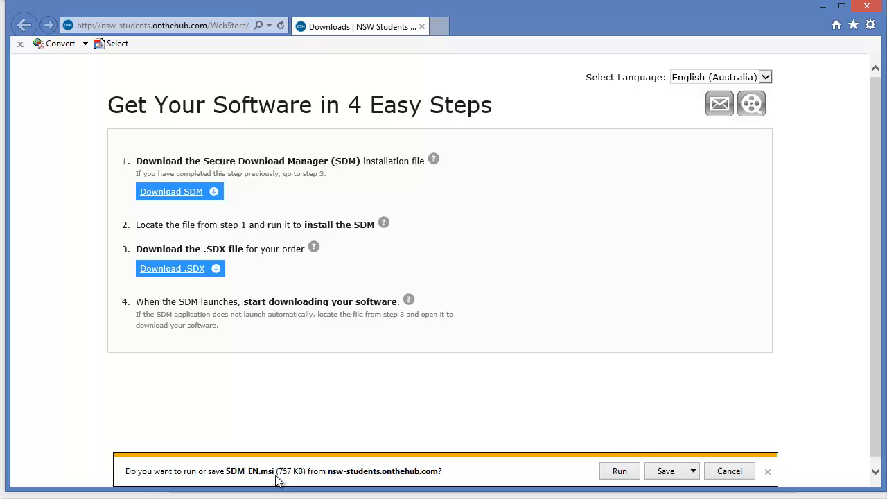
{"action": "mouse_move", "coordinate": [648, 477]}
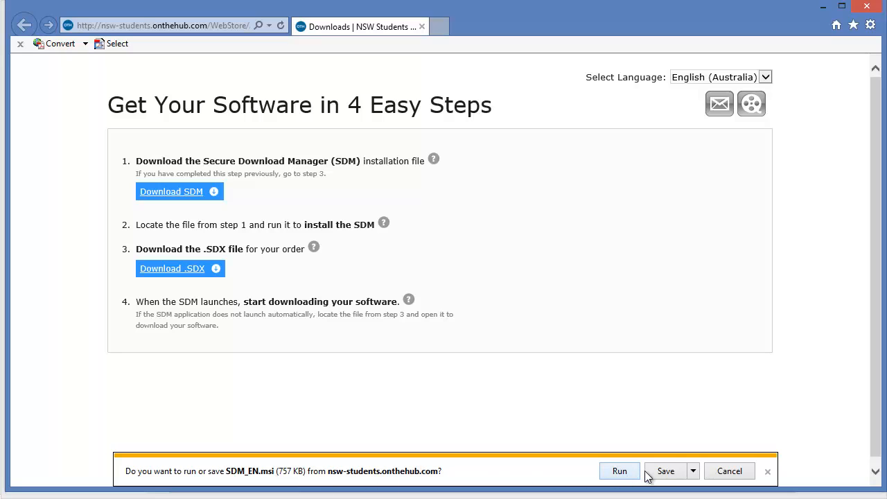
{"action": "left_click", "coordinate": [620, 472]}
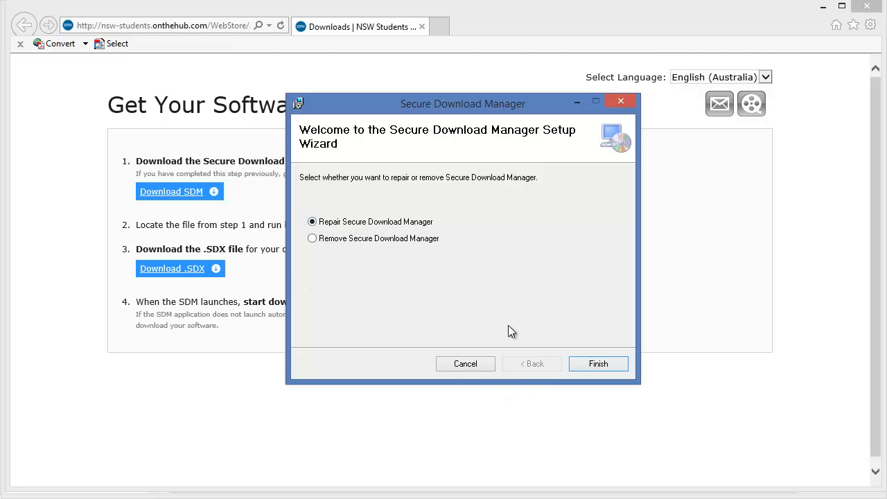
Step: Finish the Secure Download Manager setup with Repair selected and close the completed installer
{"action": "left_click", "coordinate": [599, 364]}
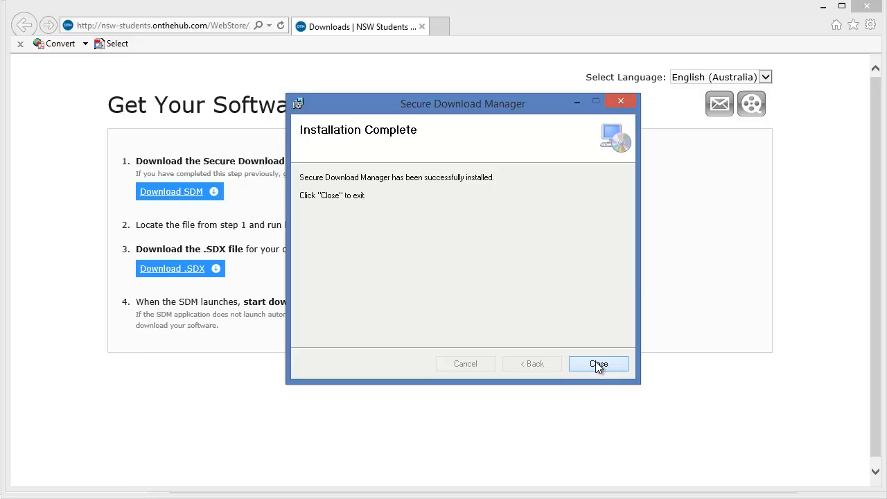
{"action": "left_click", "coordinate": [599, 363]}
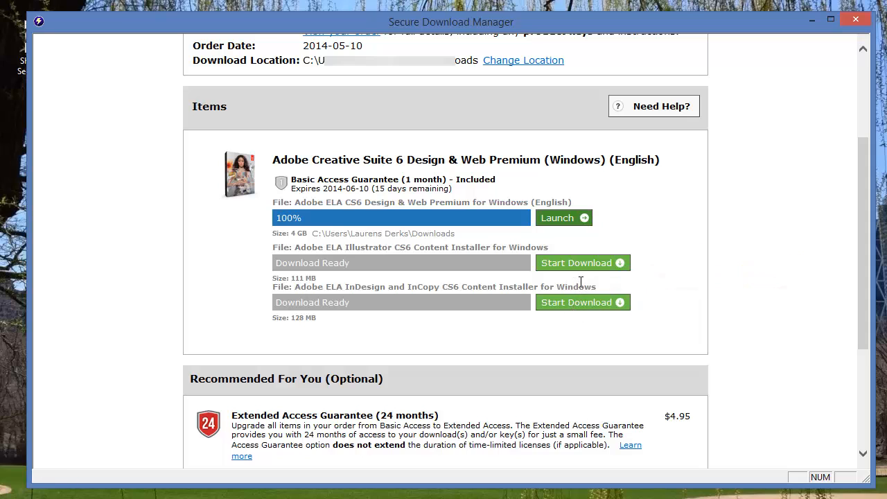
{"action": "mouse_move", "coordinate": [577, 269]}
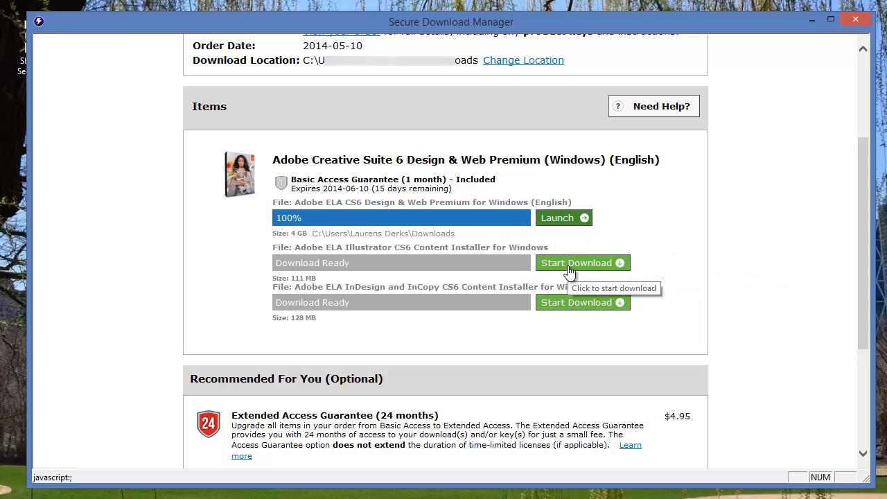